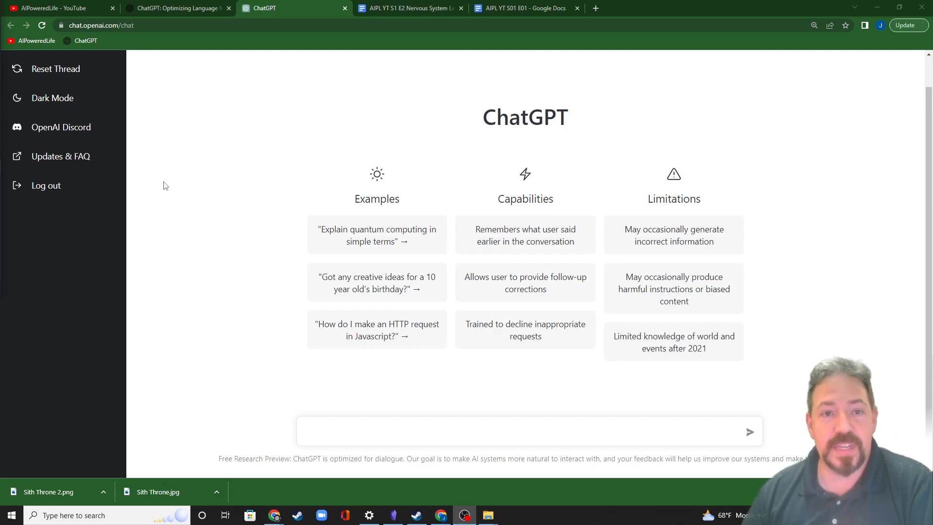
mouse_move(208, 163)
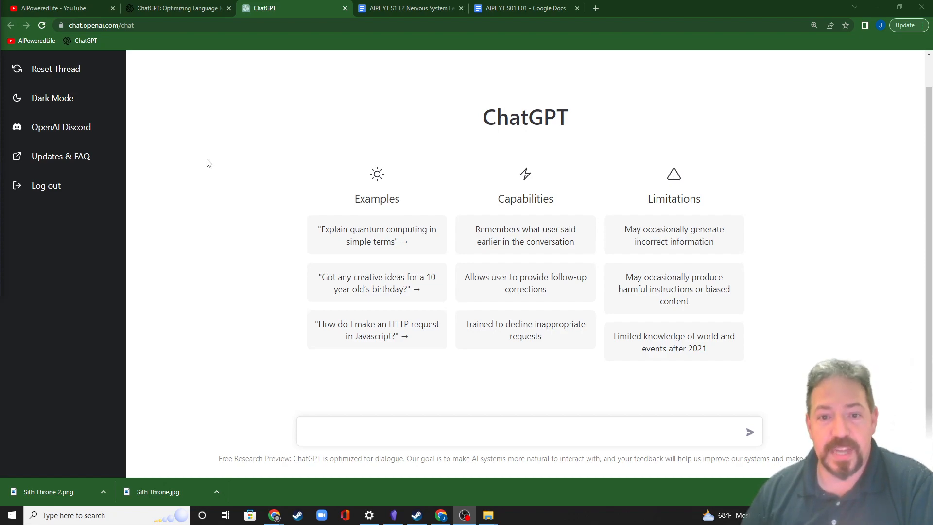
mouse_move(451, 179)
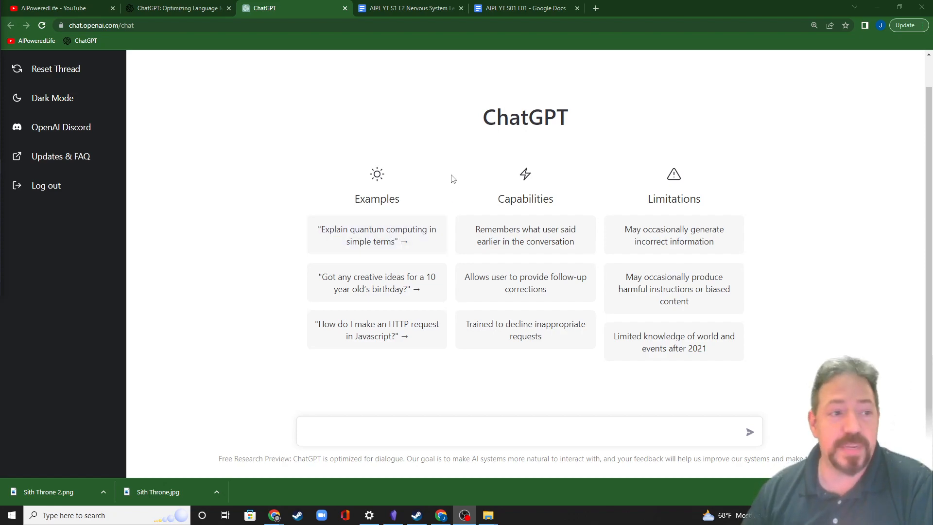
Step: Skim the OpenAI blog post about ChatGPT, then return to the ChatGPT conversation
left_click(410, 431)
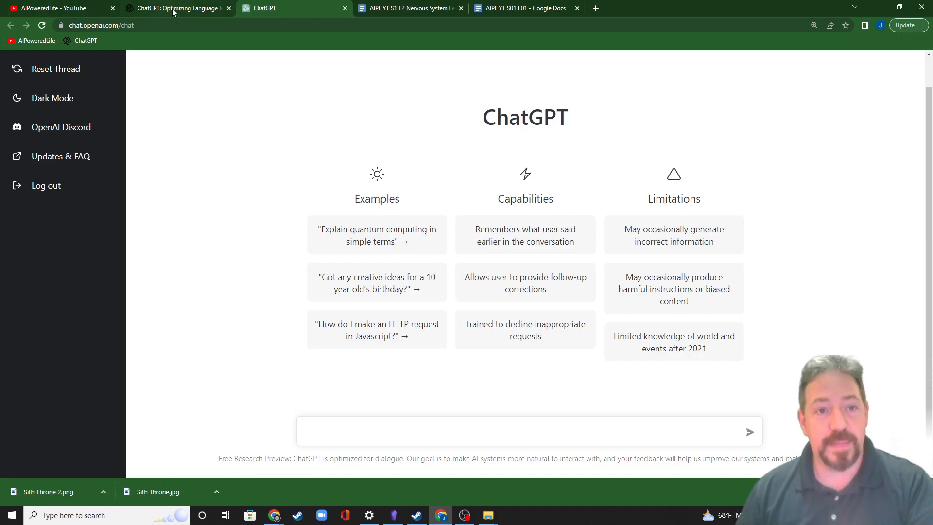
mouse_move(176, 8)
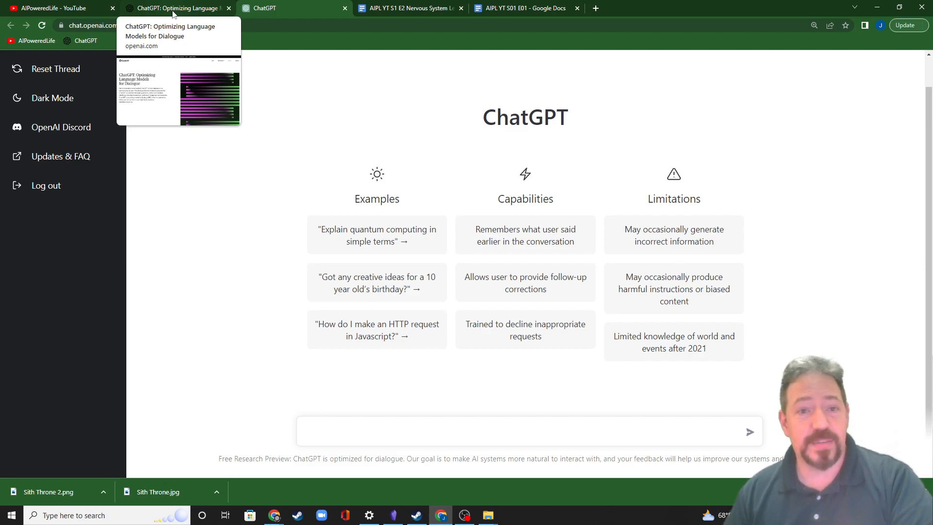
left_click(173, 8)
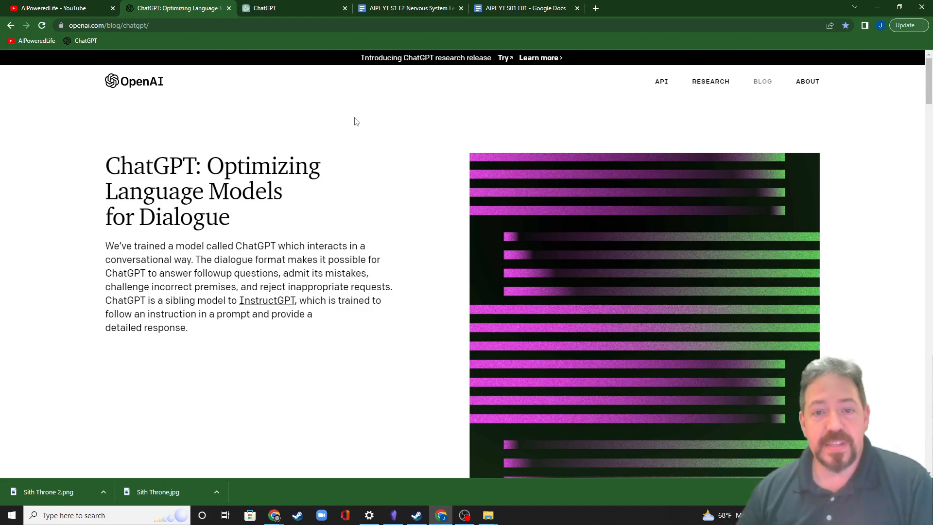
scroll("down", 3)
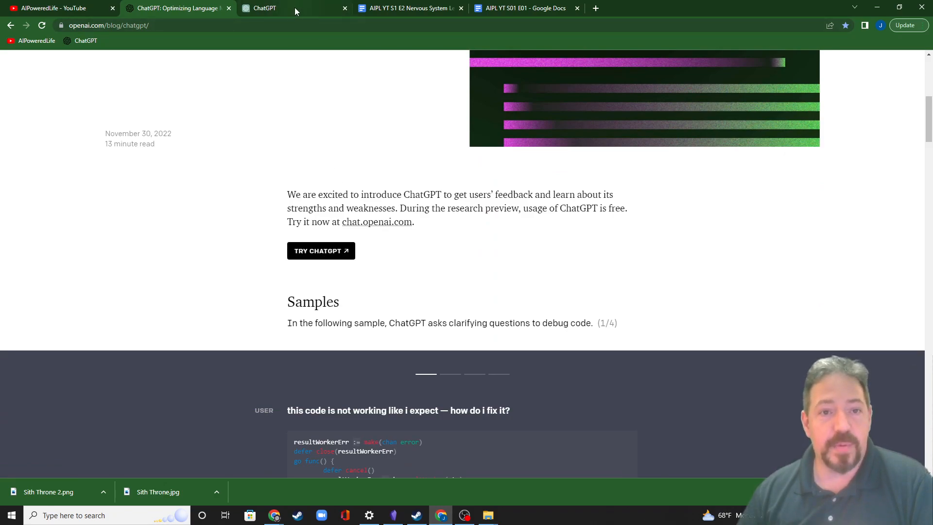
left_click(269, 8)
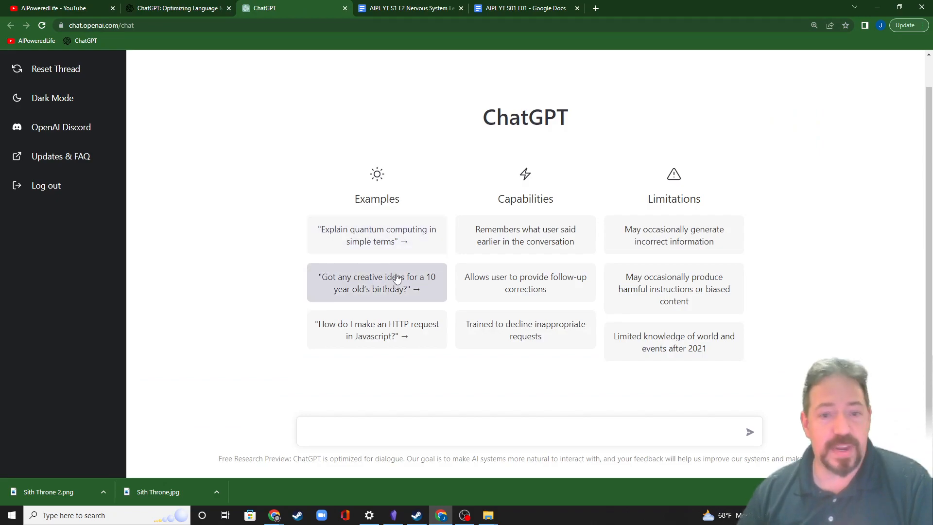
mouse_move(464, 204)
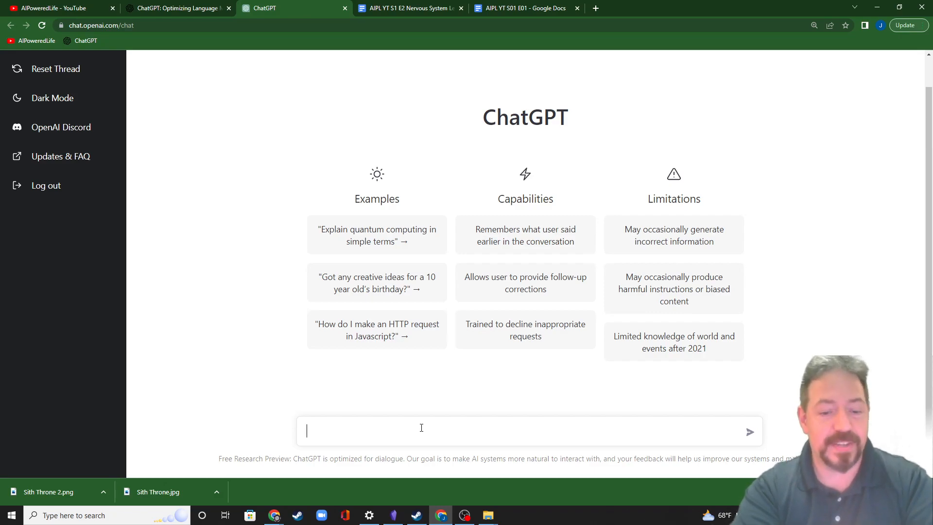
Step: Ask ChatGPT 'what is chatGPT' and receive its description of a GPT-3-based language model
type("w")
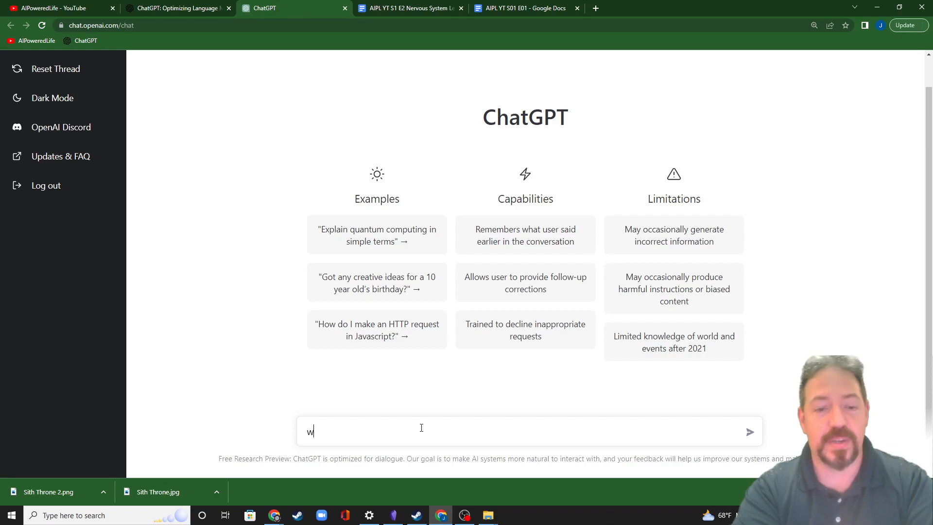
type("hat is chatGPT")
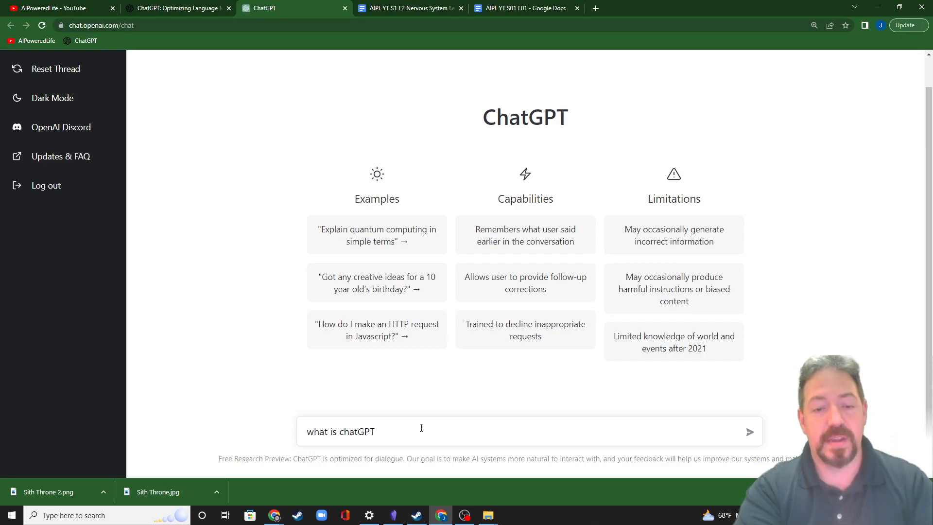
left_click(749, 431)
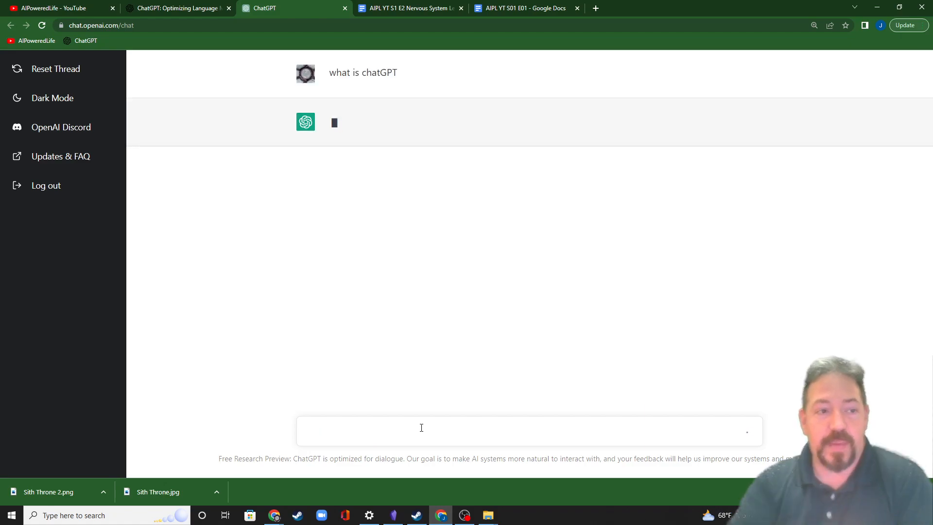
left_click(421, 430)
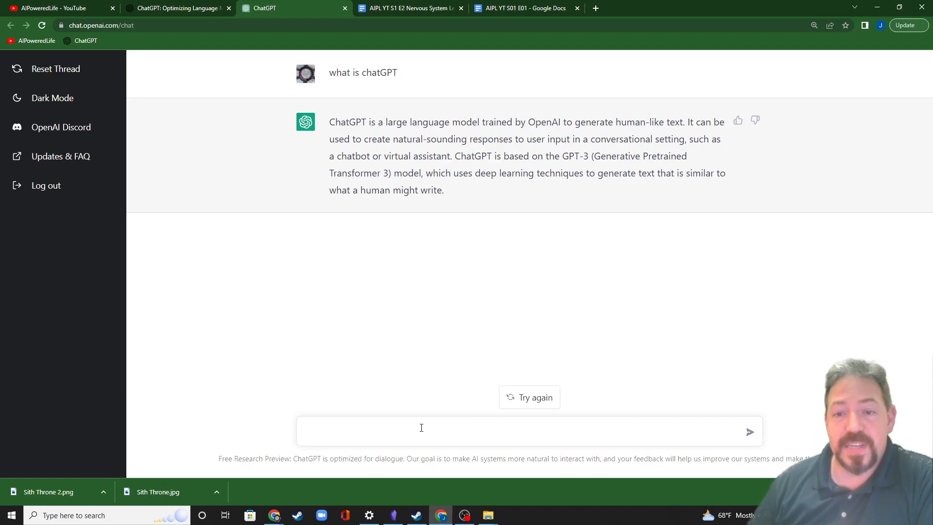
left_click(421, 431)
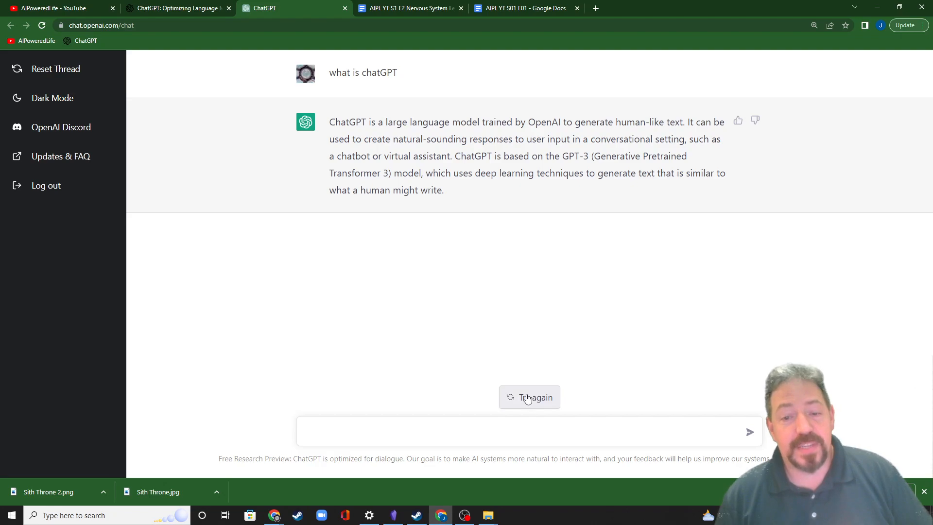
mouse_move(532, 403)
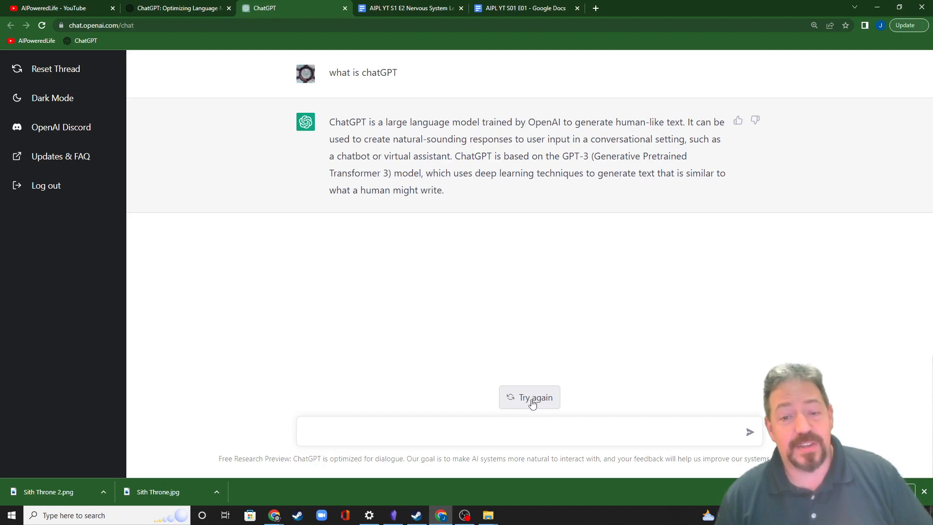
Step: Regenerate the answer twice with 'Try again', ending on a version unfamiliar with chatGPT
left_click(529, 397)
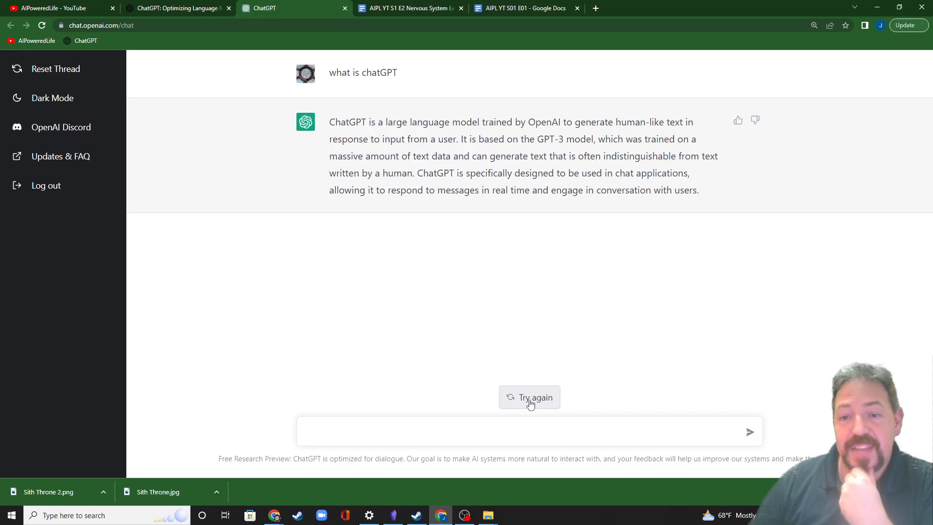
left_click(529, 397)
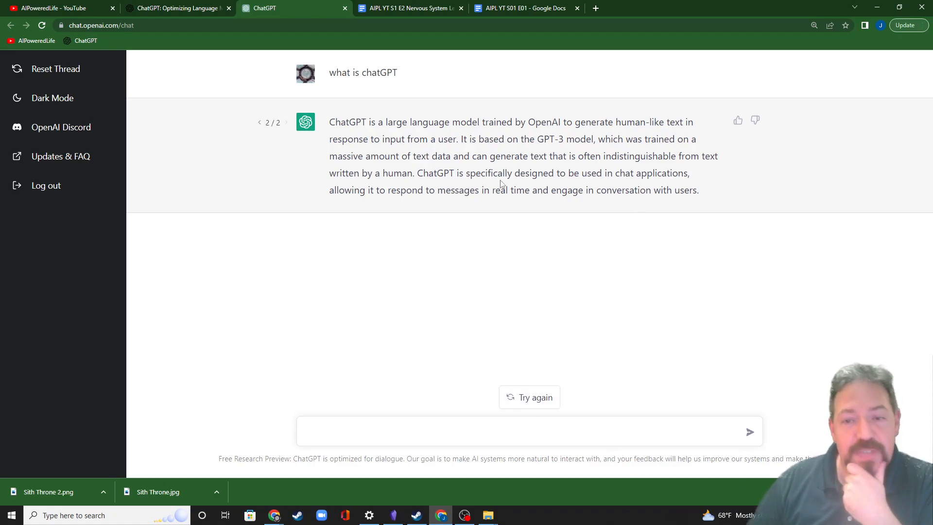
mouse_move(481, 200)
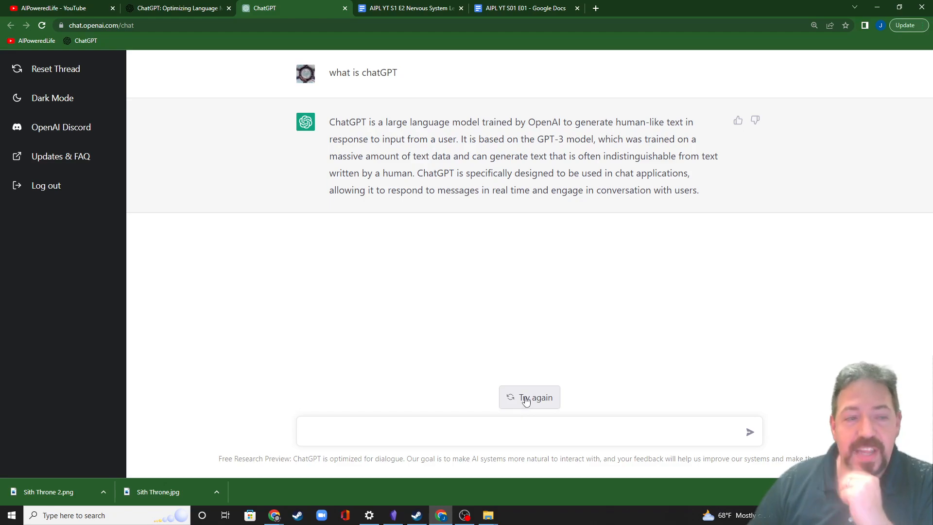
left_click(528, 397)
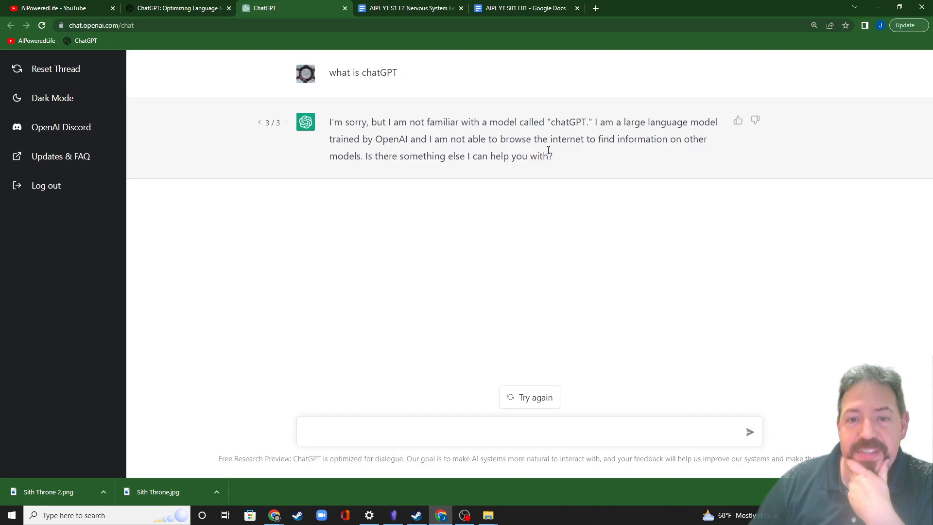
left_click(410, 432)
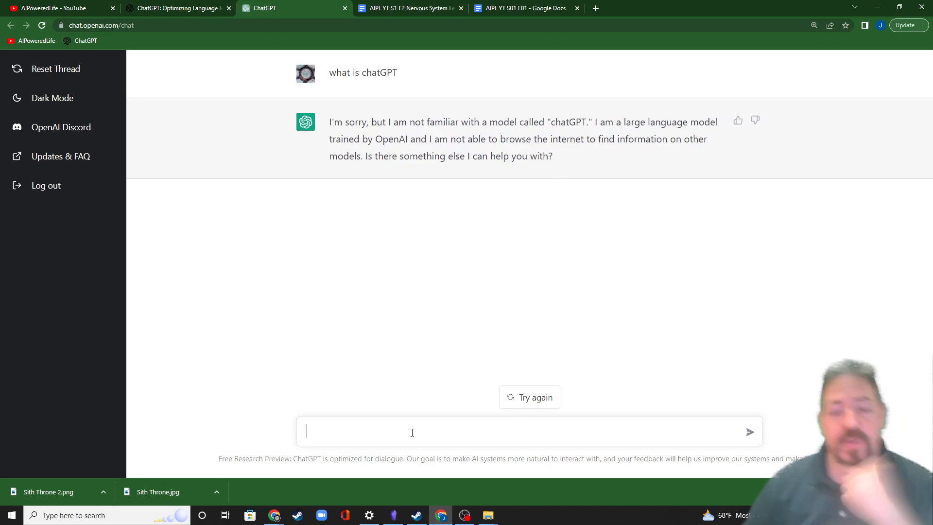
Step: Ask the follow-up 'what are you' and let ChatGPT start replying
type("what ar")
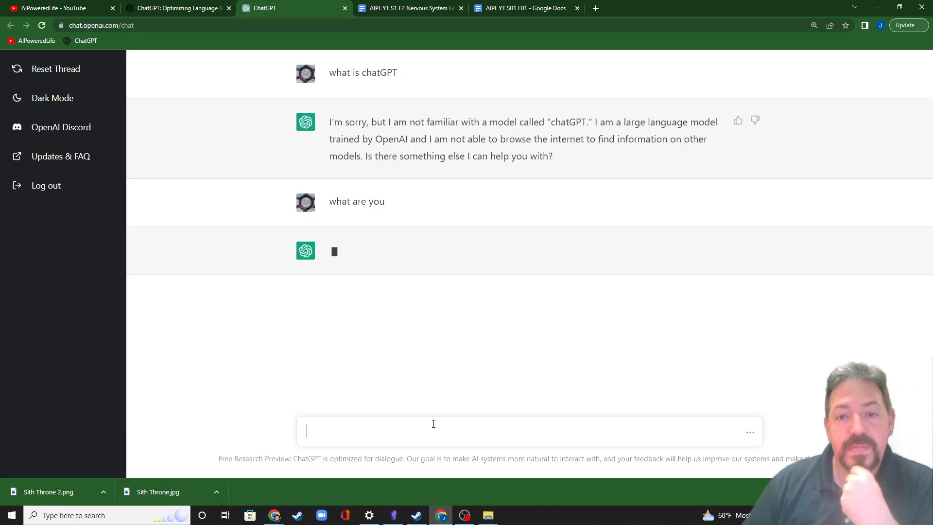
mouse_move(437, 314)
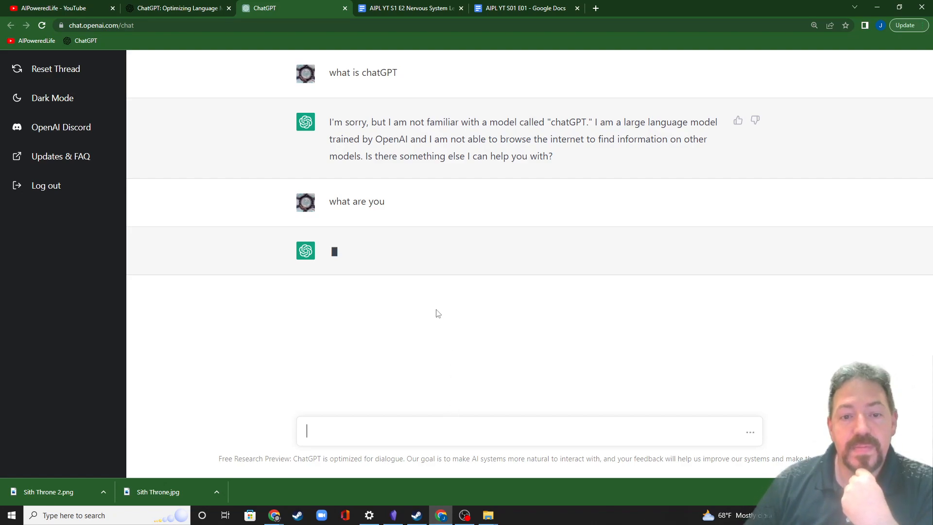
mouse_move(399, 312)
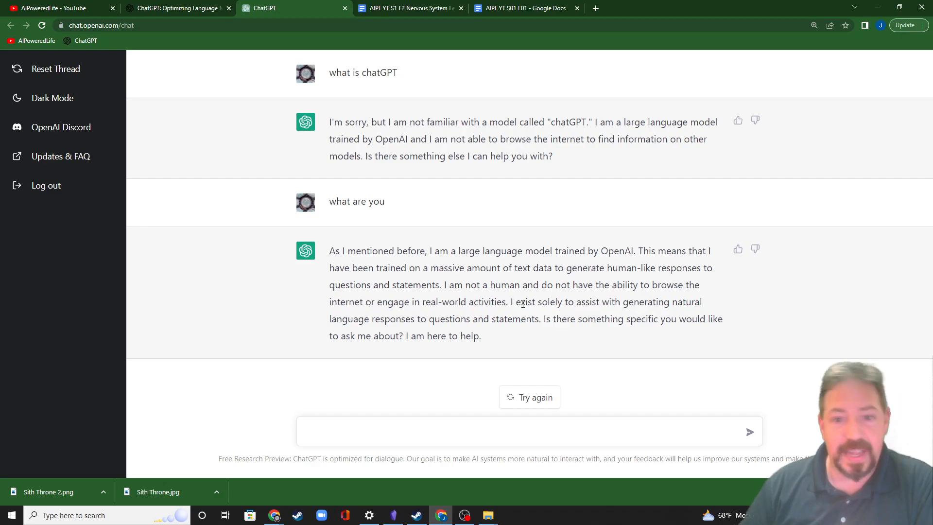
mouse_move(432, 262)
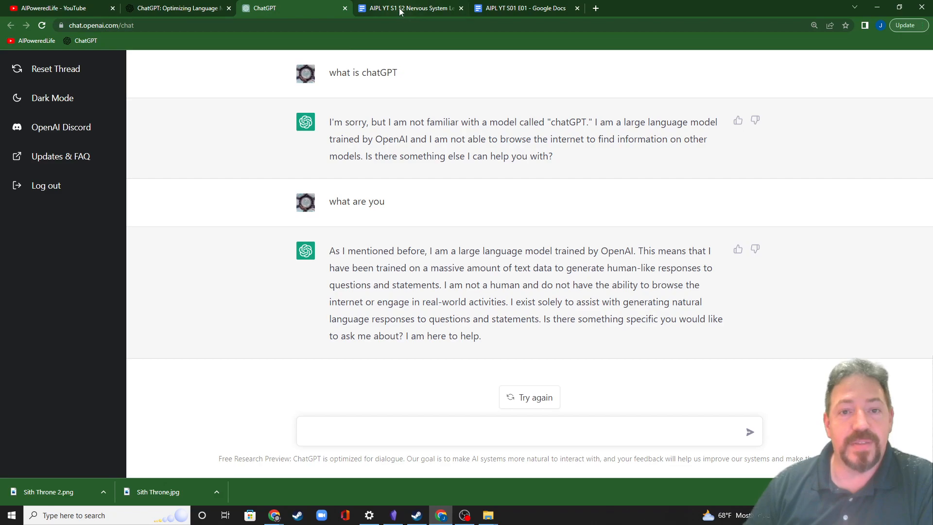
mouse_move(407, 8)
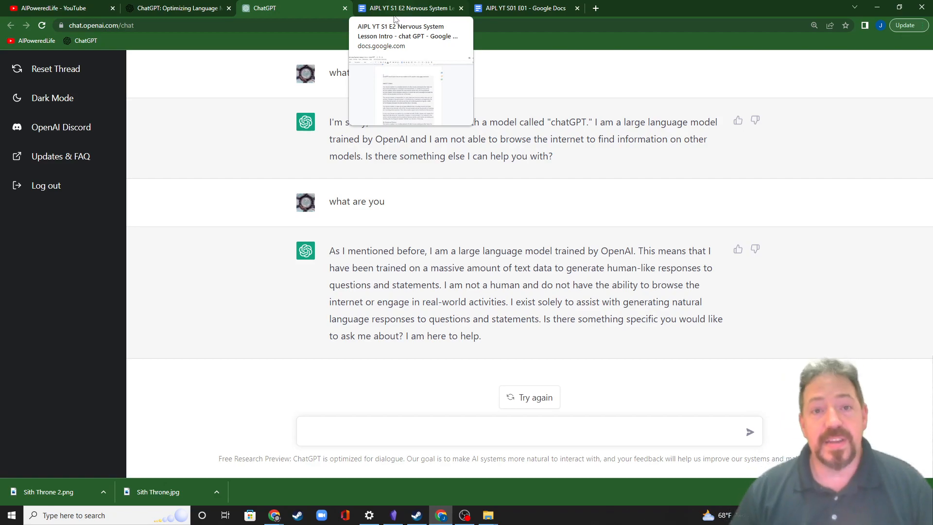
Step: Copy the white elephant party reminder prompt line from the AIPL YT S01 E01 notes document
left_click(409, 8)
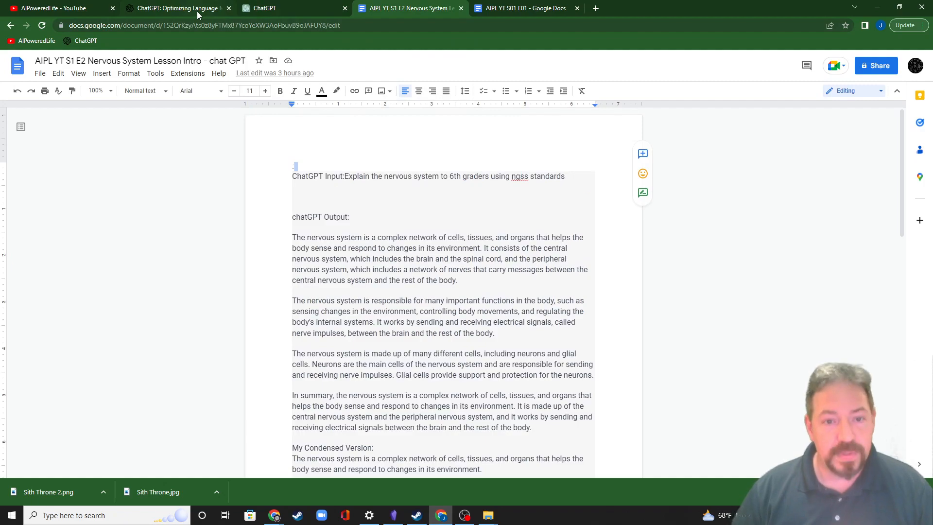
left_click(176, 8)
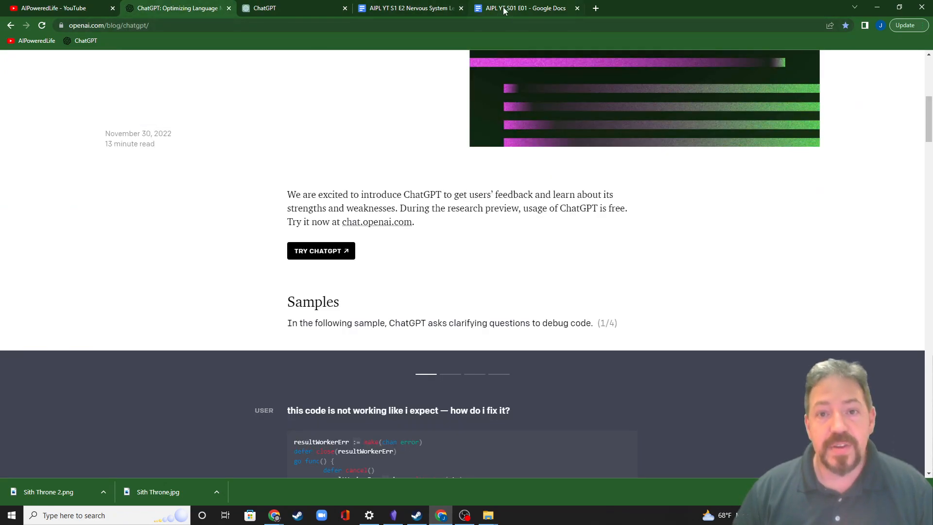
left_click(526, 8)
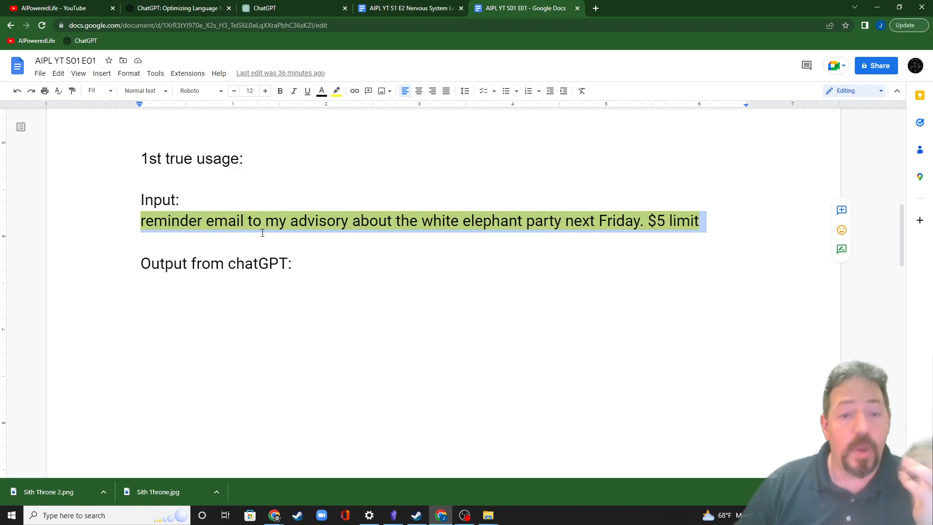
right_click(261, 220)
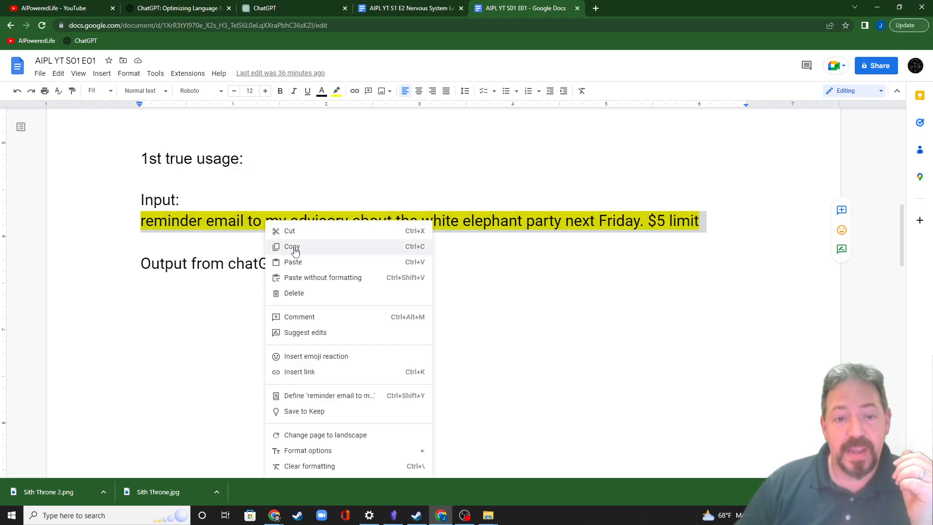
left_click(292, 246)
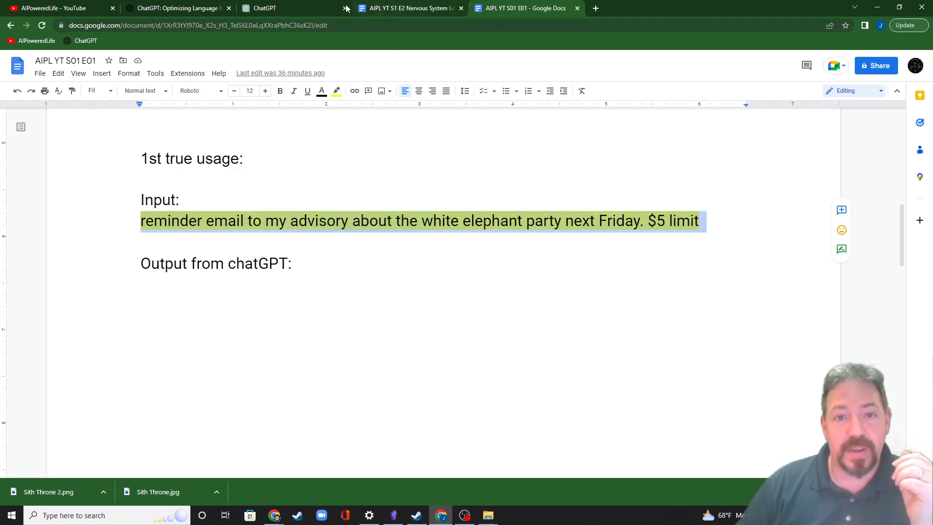
Step: Send the white elephant party reminder prompt (next Friday, $5 limit) and select the drafted email body
left_click(267, 8)
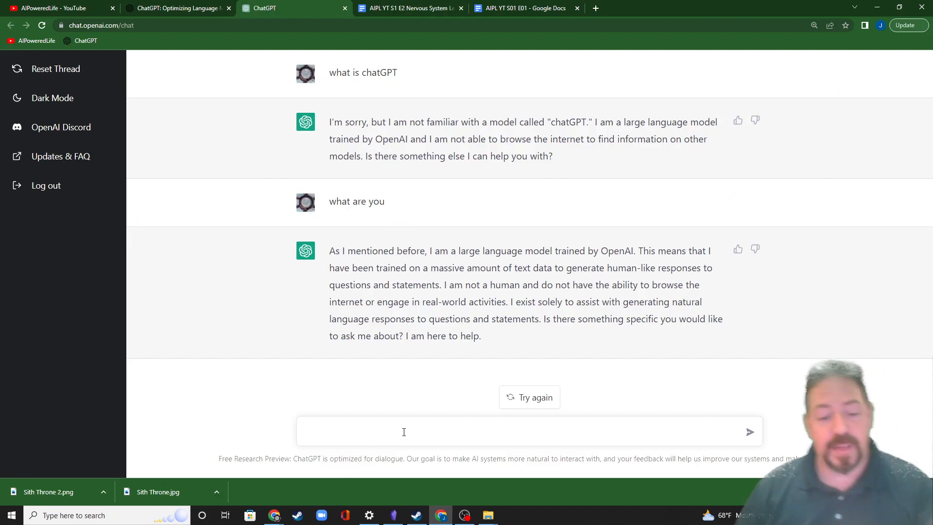
type("reminder email to my advisory about the white elephant party next Friday. $5 limit")
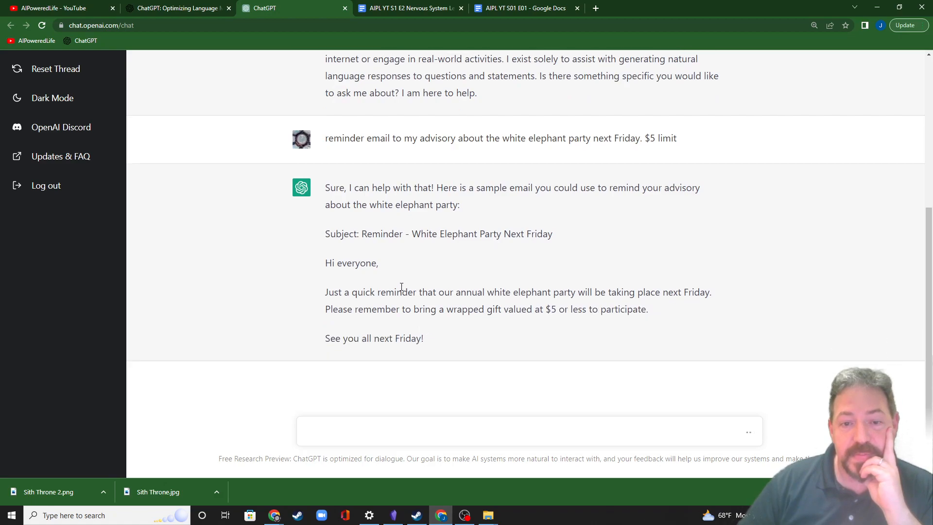
scroll("down", 3)
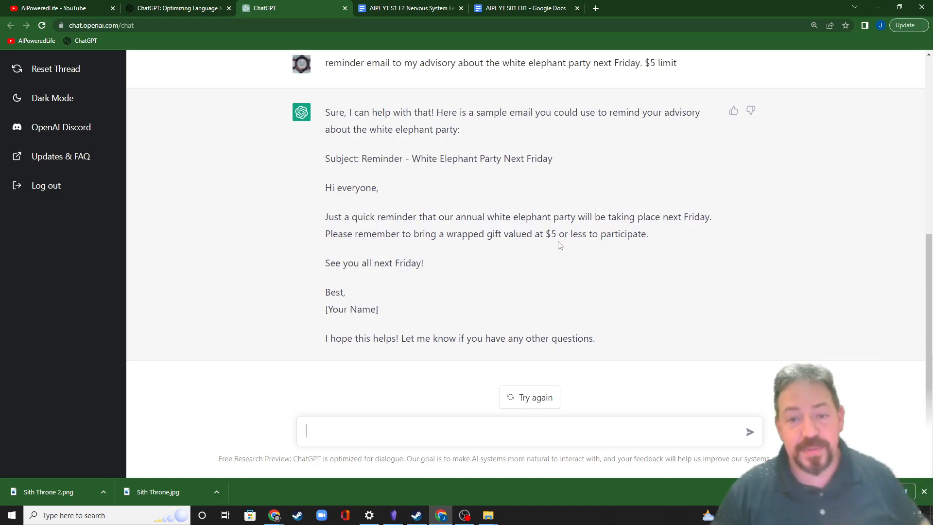
mouse_move(351, 291)
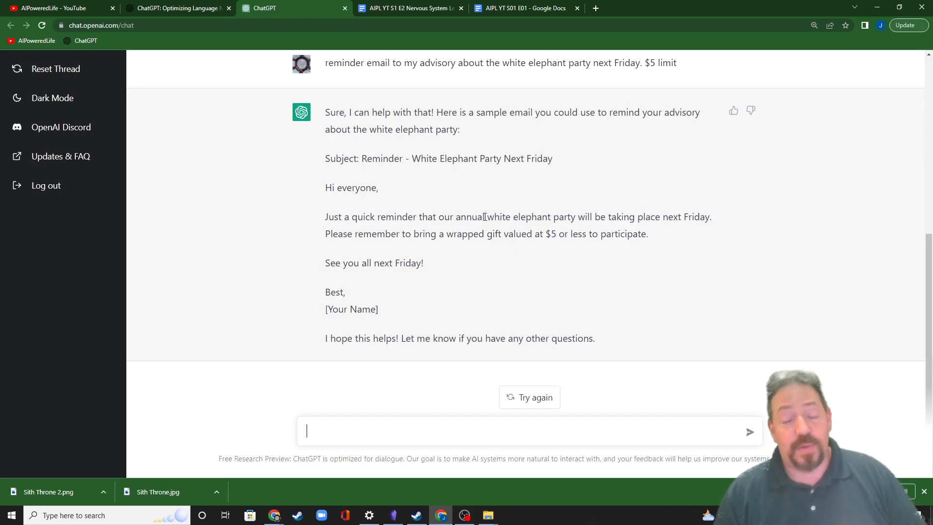
left_click_drag(487, 217, 547, 217)
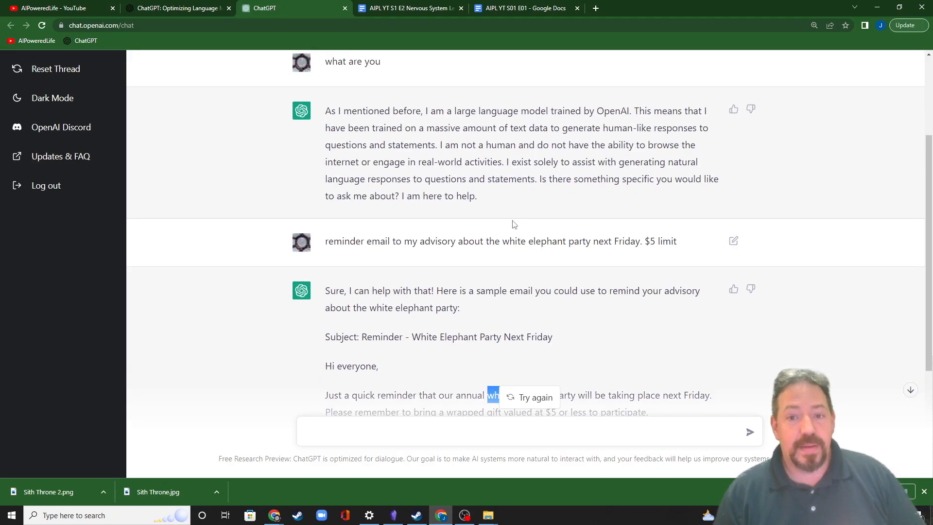
mouse_move(585, 242)
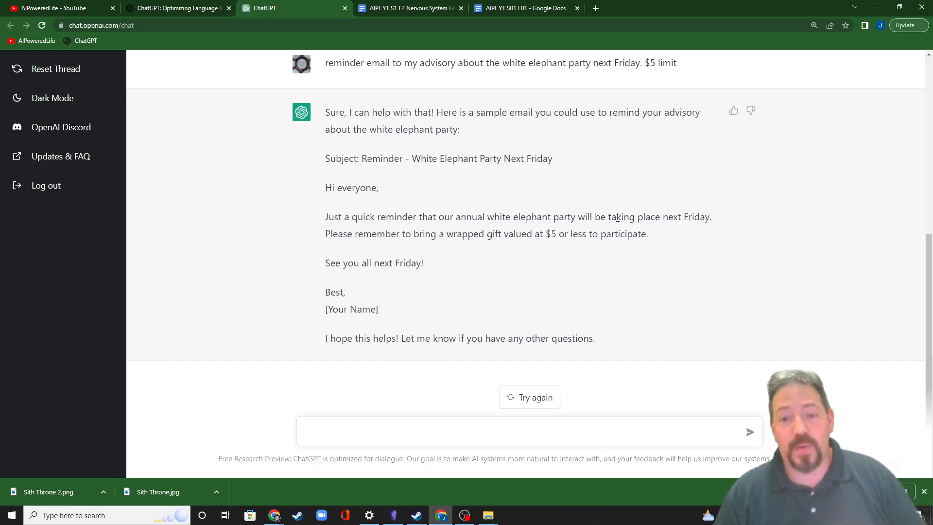
double_click(466, 233)
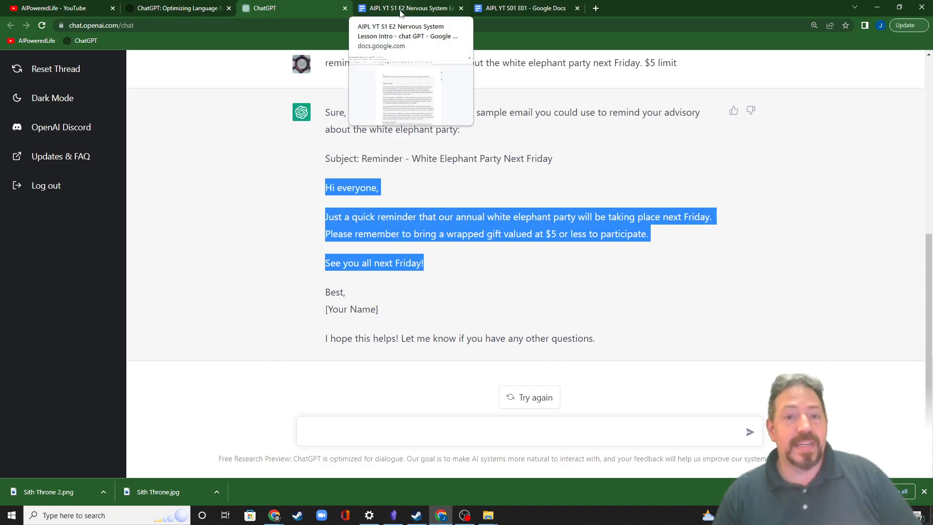
mouse_move(524, 7)
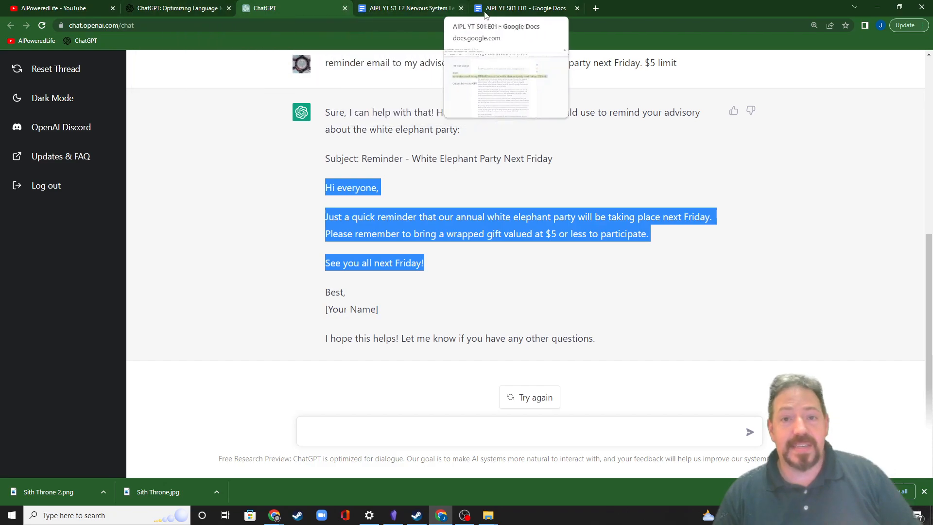
Step: Show the hand-written student reminder email in the notes document, highlighting its 'fun and silly event' sentence
left_click(526, 8)
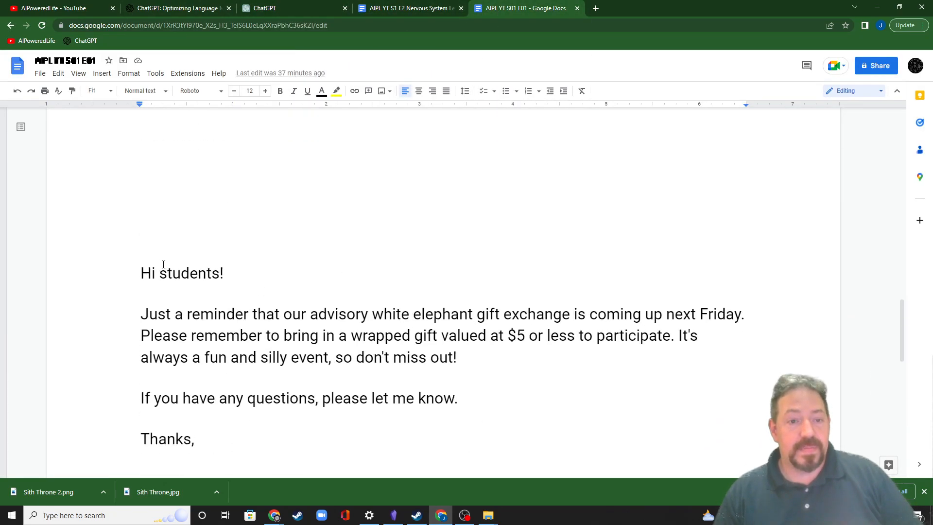
scroll("down", 3)
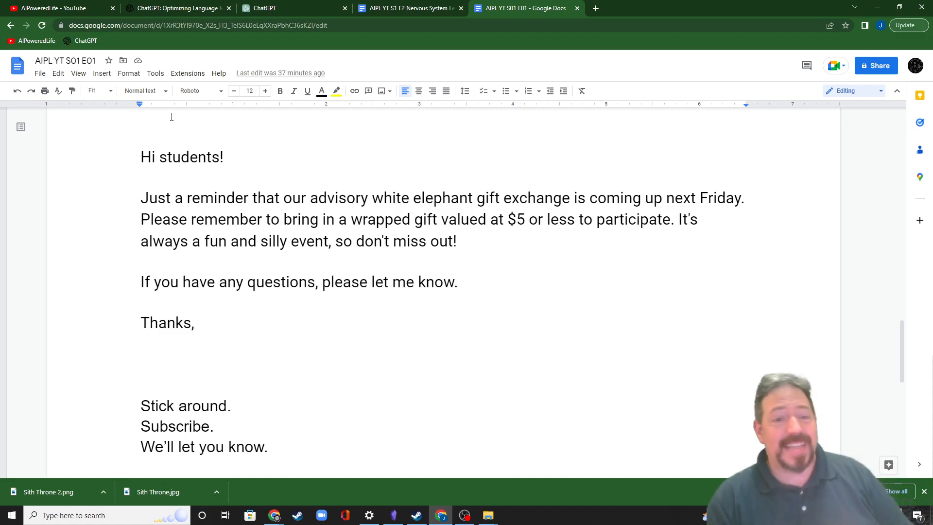
left_click_drag(677, 220, 457, 241)
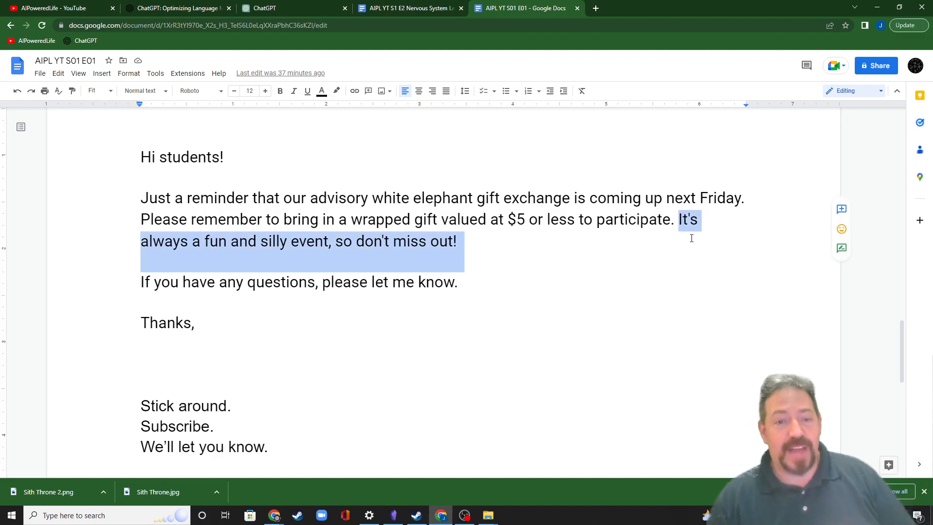
left_click(678, 219)
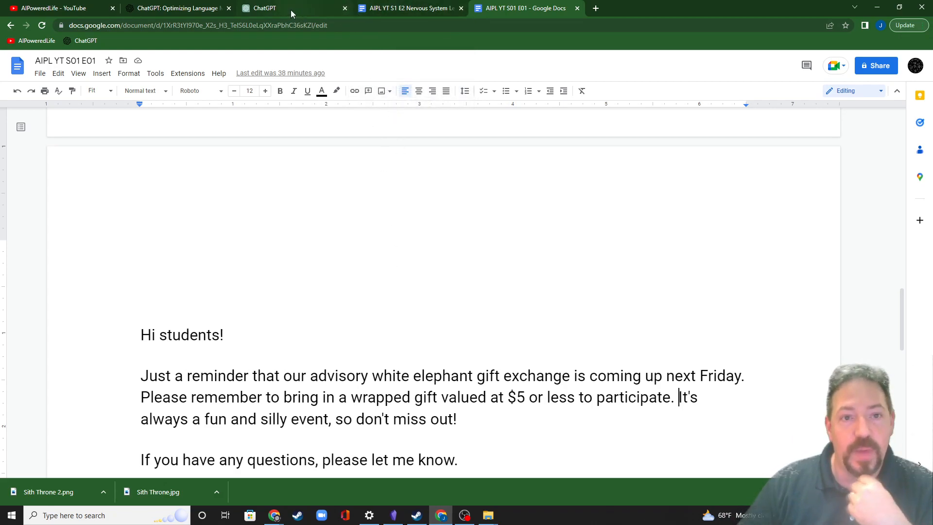
mouse_move(265, 8)
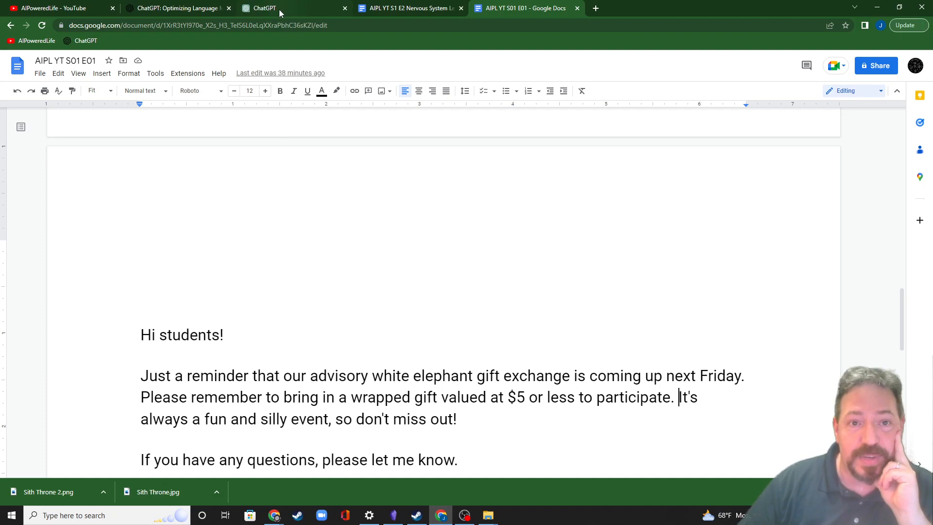
mouse_move(265, 7)
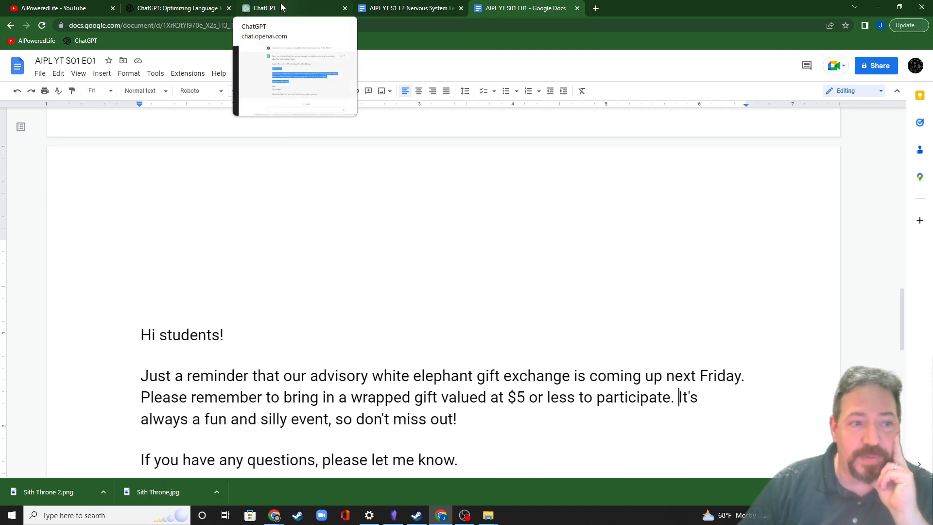
mouse_move(286, 8)
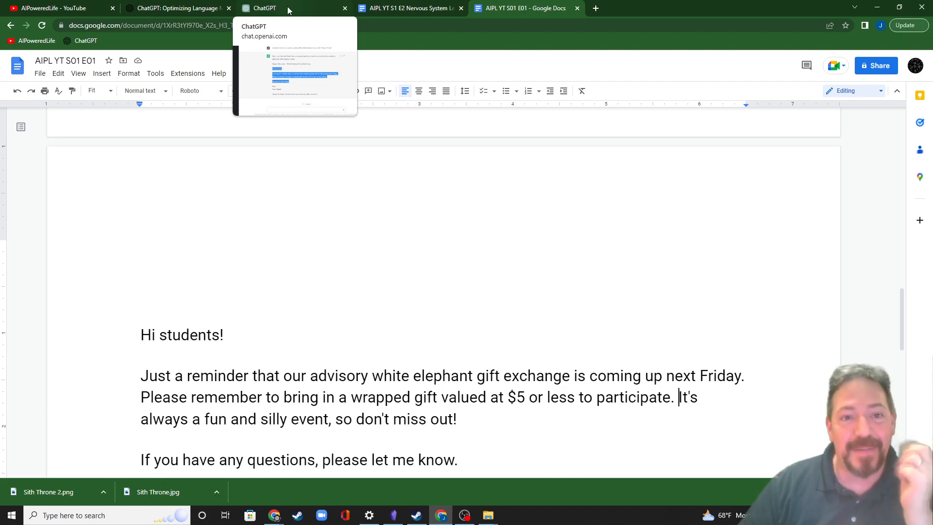
Step: Ask which free recording software is most used by YouTubers, which ChatGPT declines to answer
left_click(264, 8)
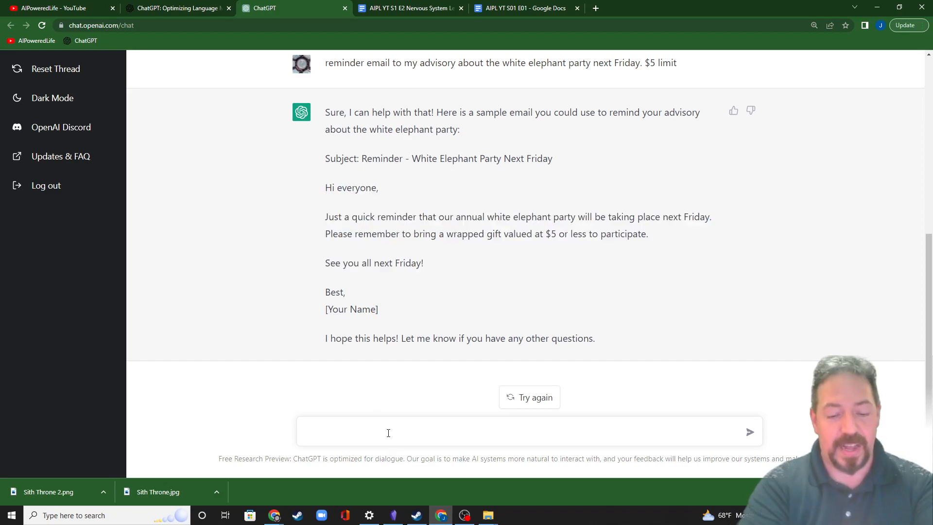
type("what free re")
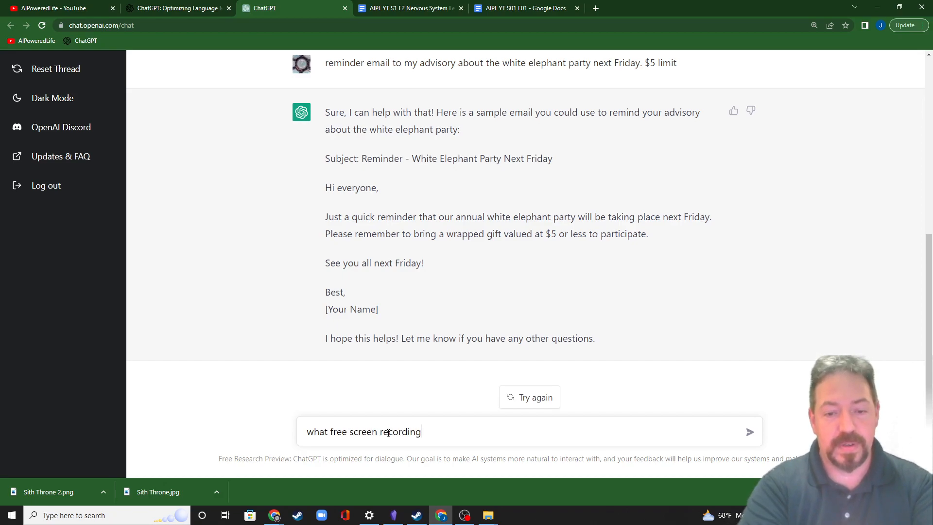
type("\" \"")
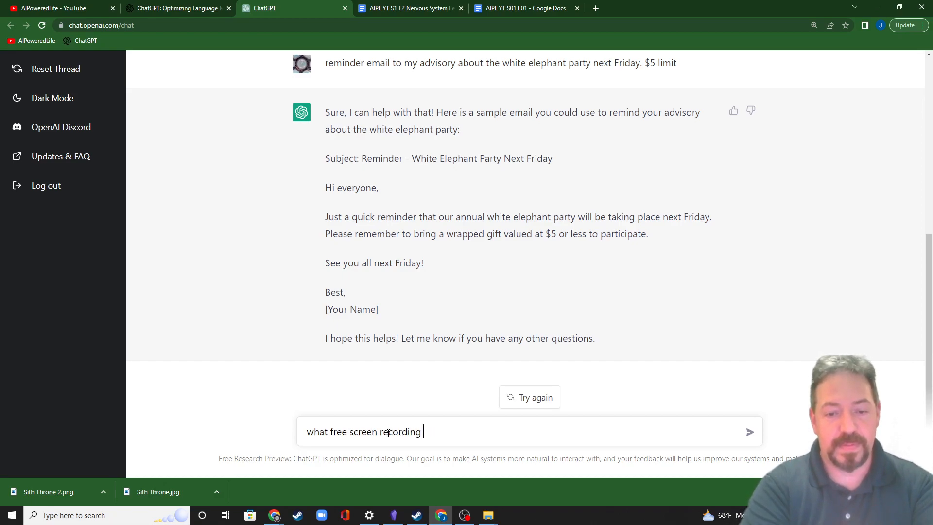
type("software is most often used")
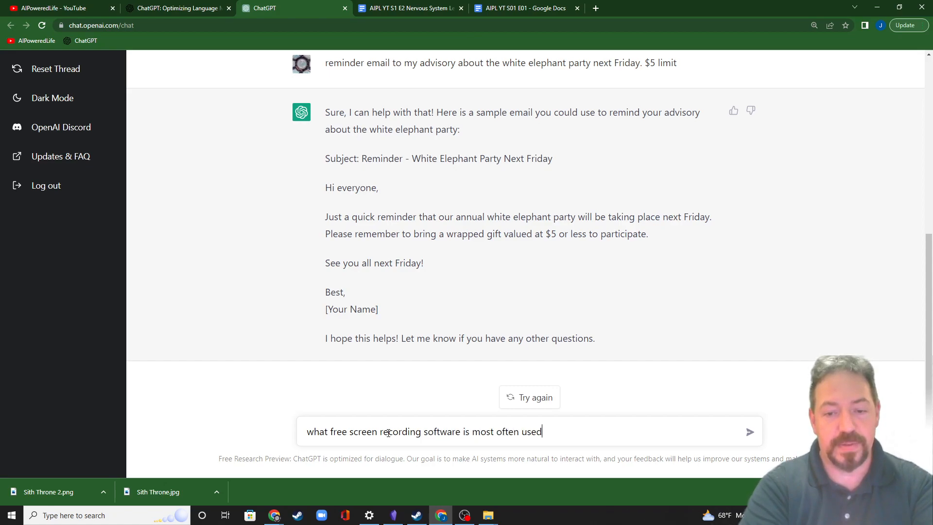
type("by youtubers")
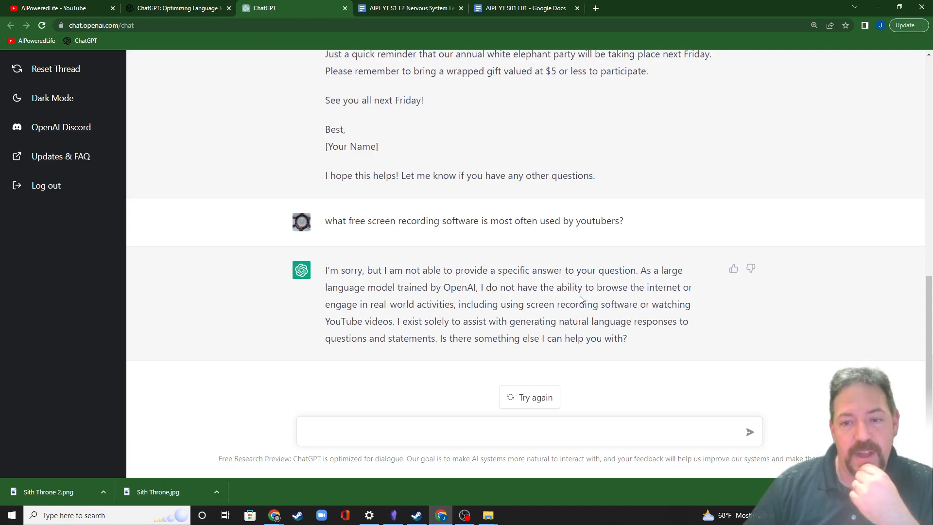
mouse_move(460, 308)
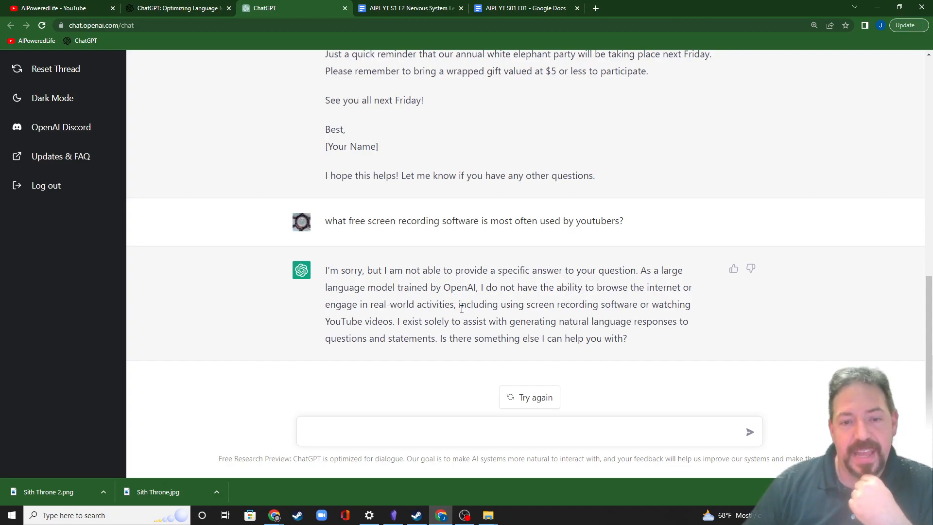
left_click_drag(343, 220, 544, 221)
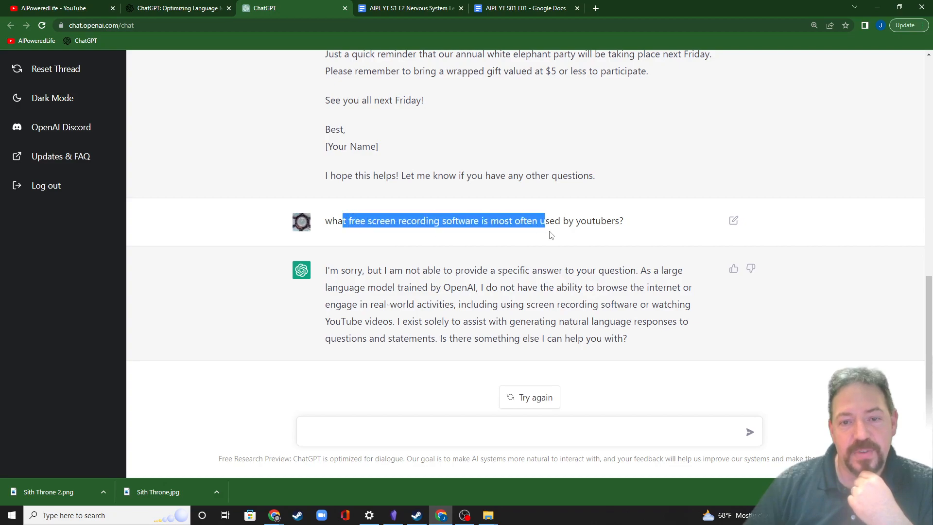
left_click_drag(541, 221, 585, 221)
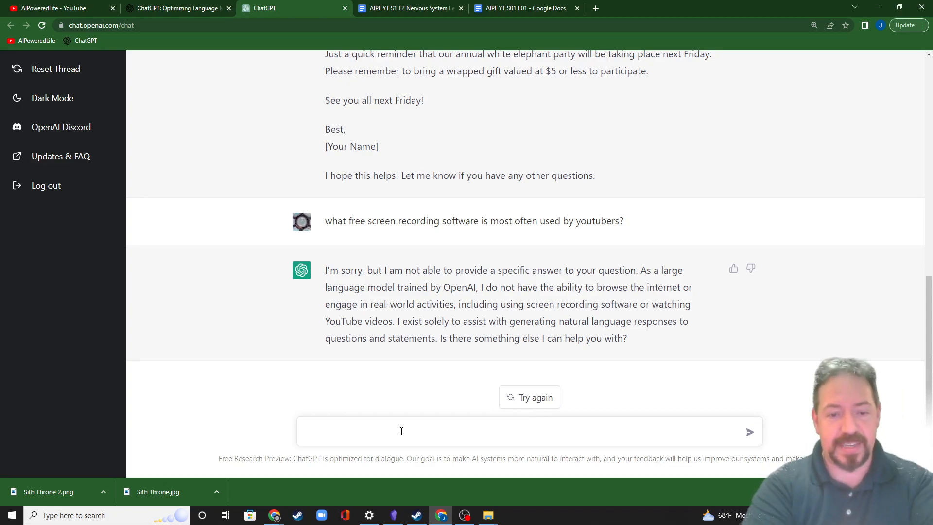
Step: Reword the question as free recording software for making YouTube videos, getting OBS Studio, Flashback Express and ShareX
type("what free screen")
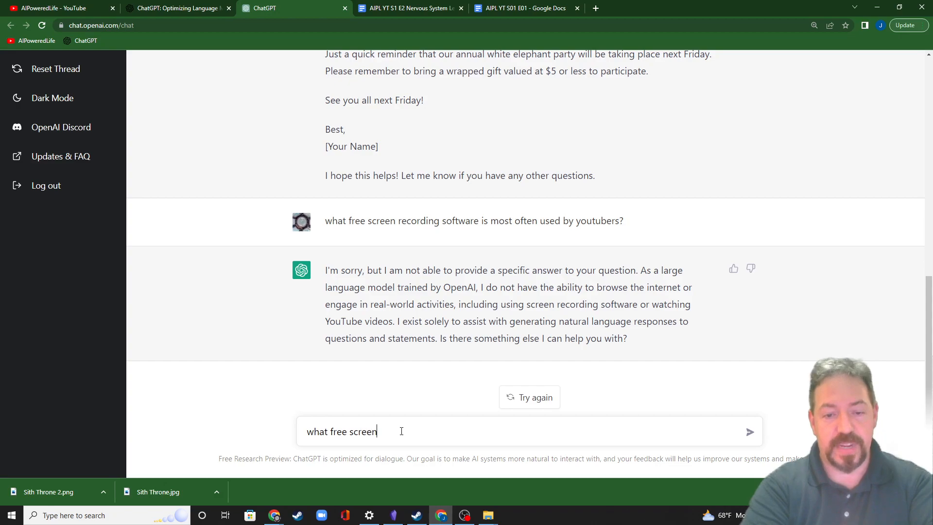
type("recording software is")
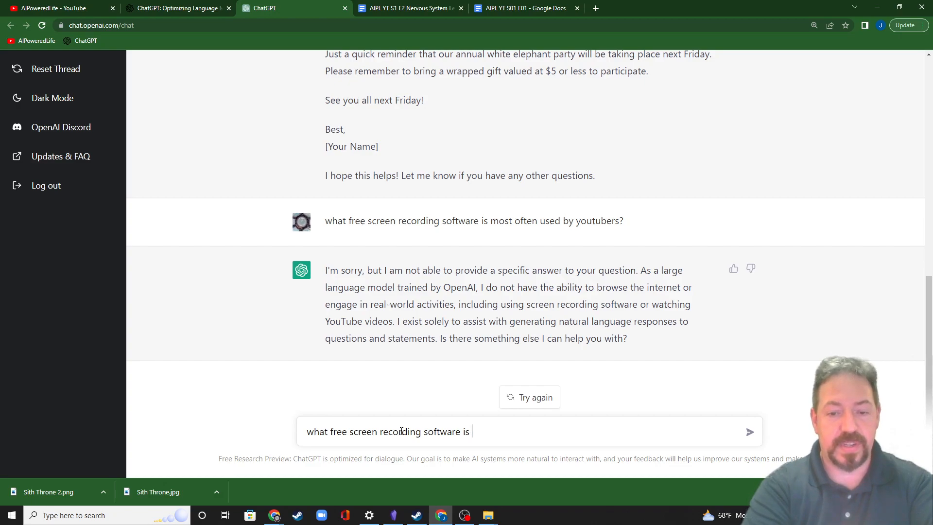
type("can be u")
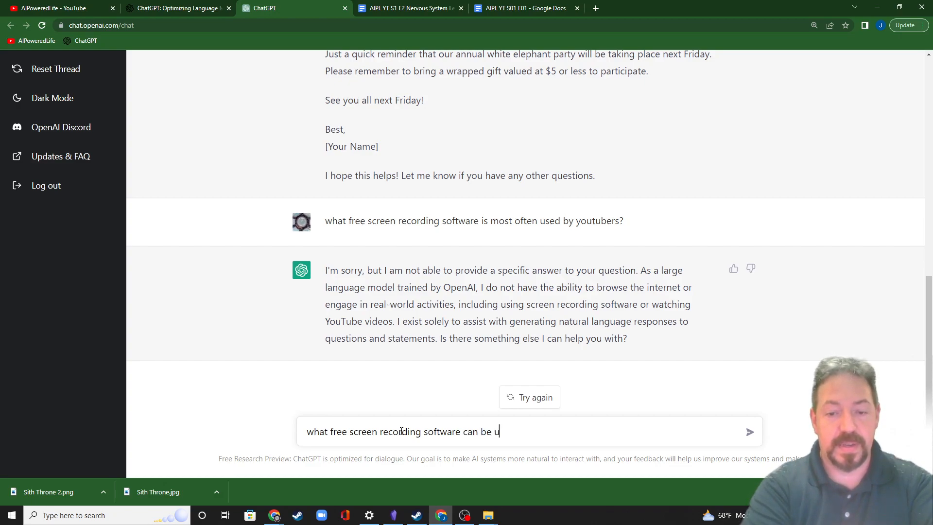
type("sed to make youtube videos?")
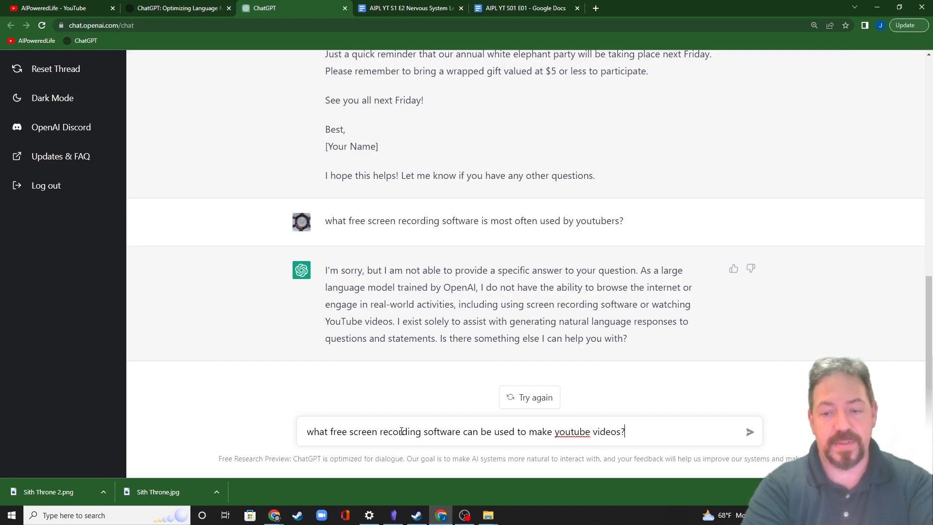
left_click(750, 431)
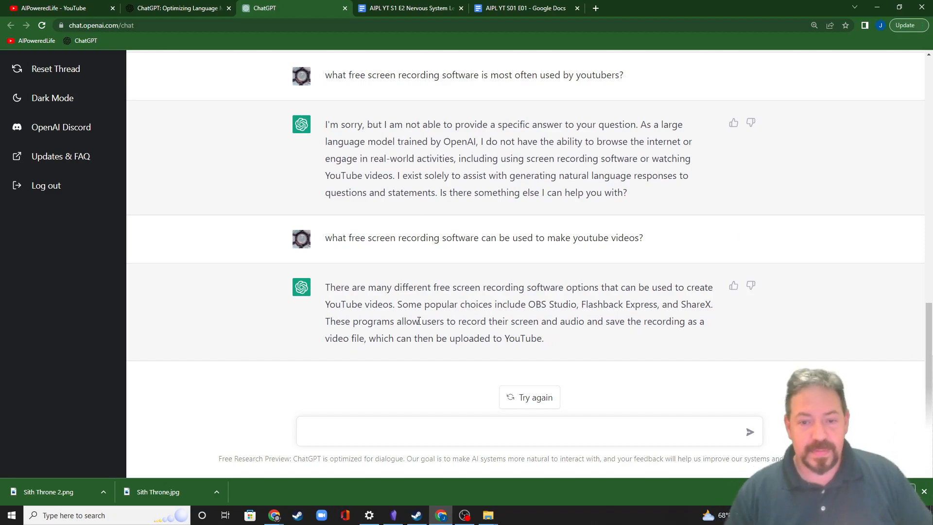
mouse_move(381, 383)
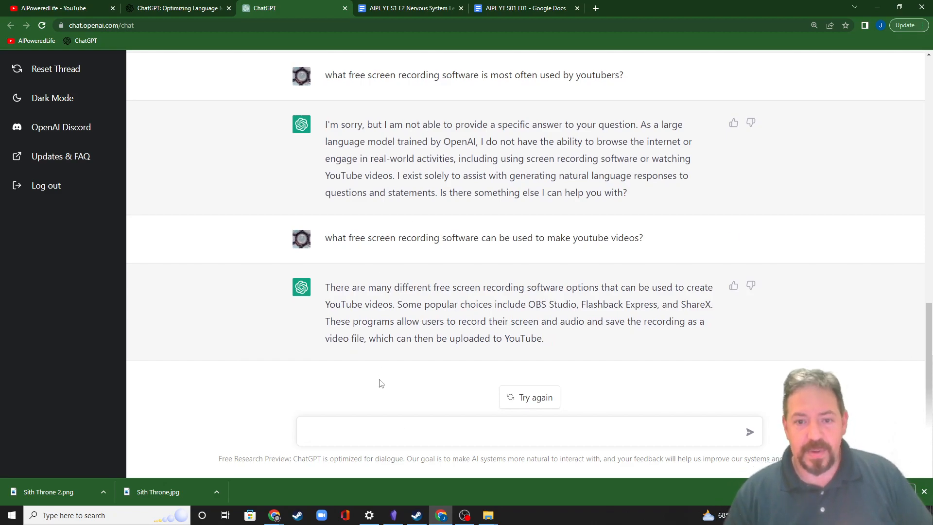
double_click(547, 304)
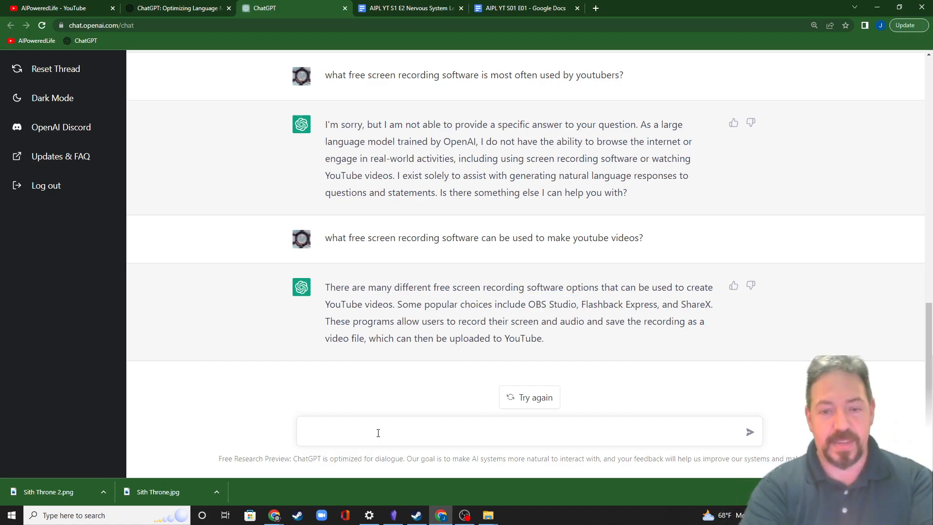
Step: Ask ChatGPT to 'compare the different free screen recording software' and get the comparison
left_click(378, 432)
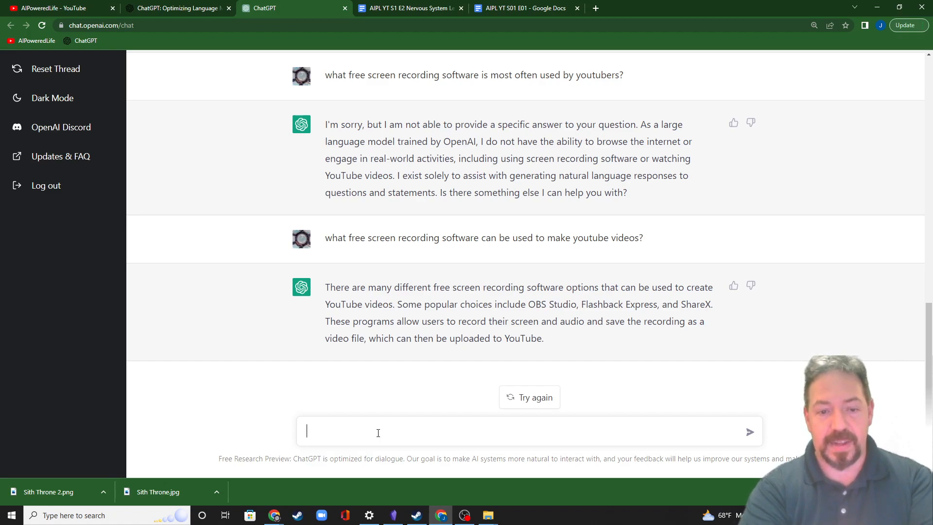
type("compare the different free screen recording")
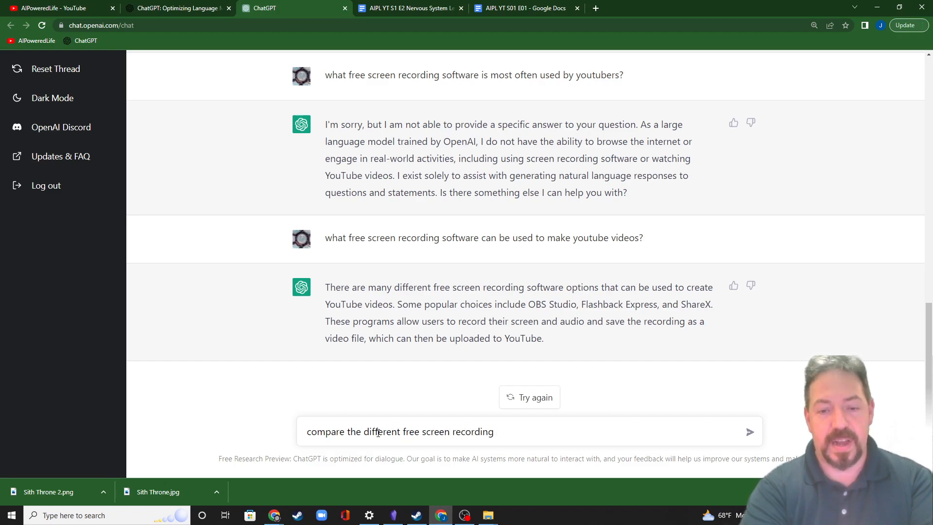
type("software")
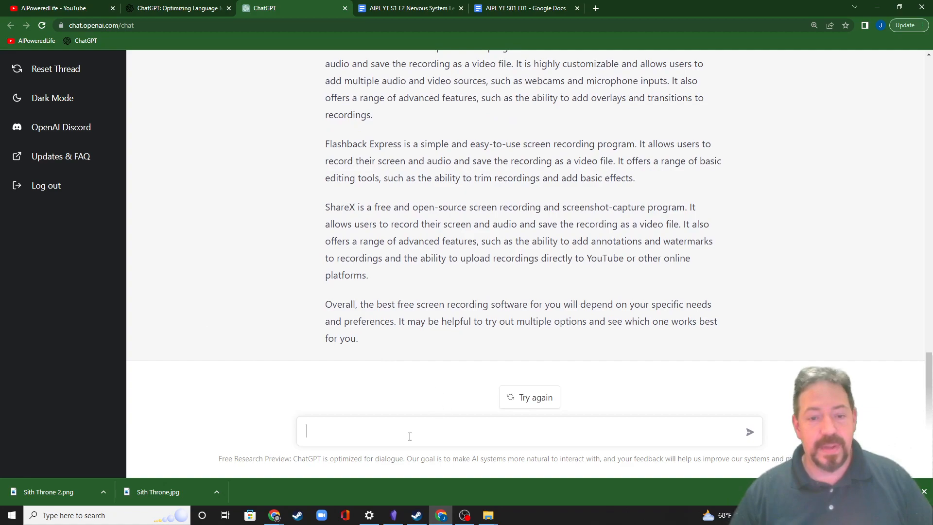
Step: Ask for basic OBS Studio tips for beginners and get a numbered list
type("what are some basic ob")
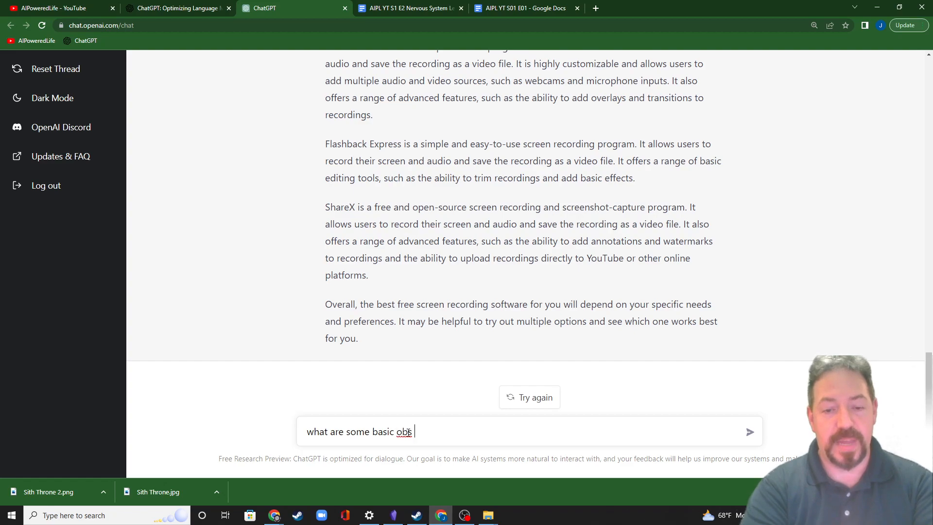
type("studio")
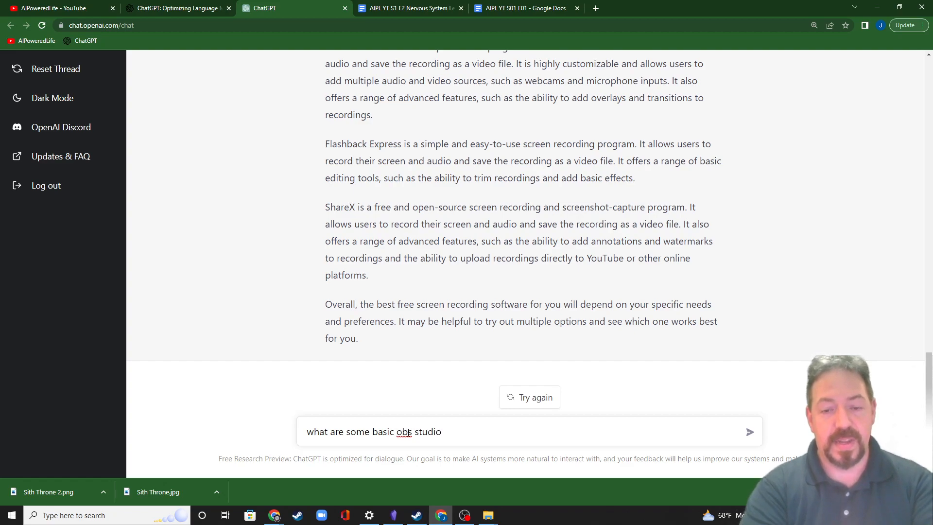
type("beg")
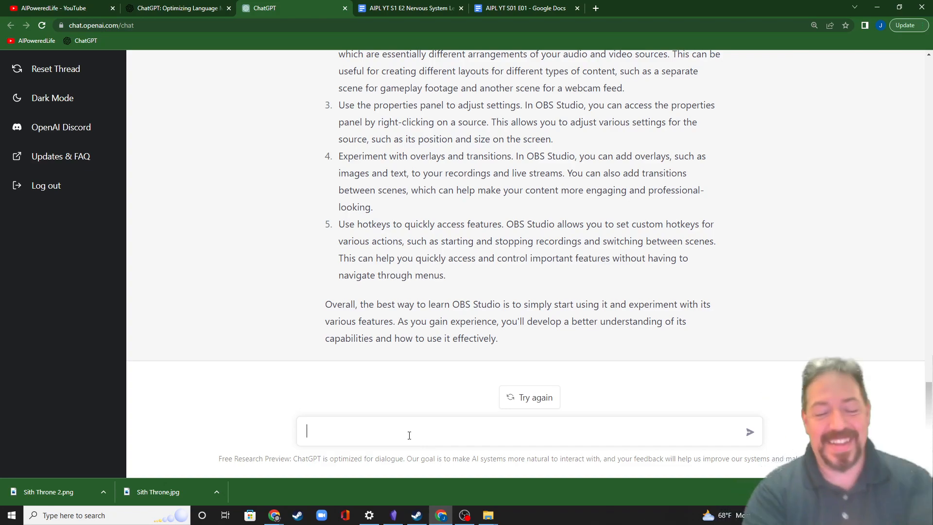
Step: Ask for possible YouTube channel names themed around AI and teaching and get suggestions
type("what are some")
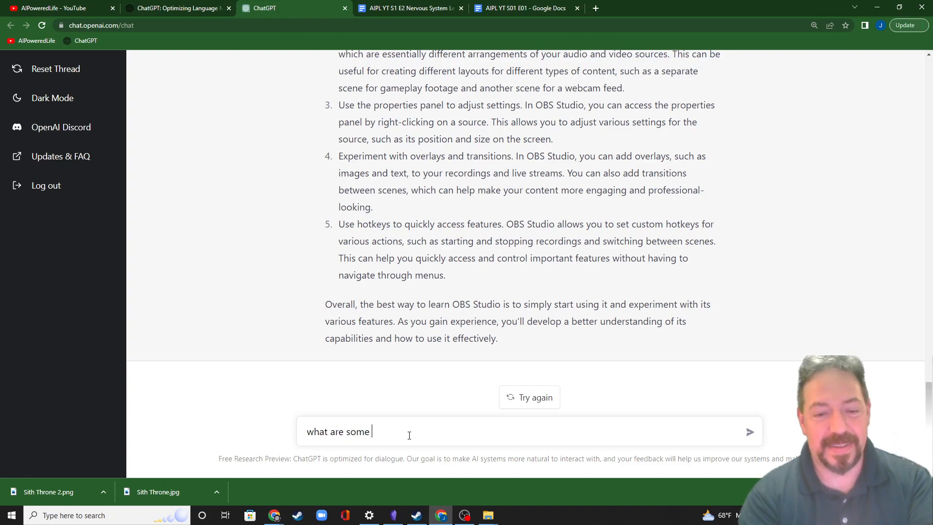
type("possible")
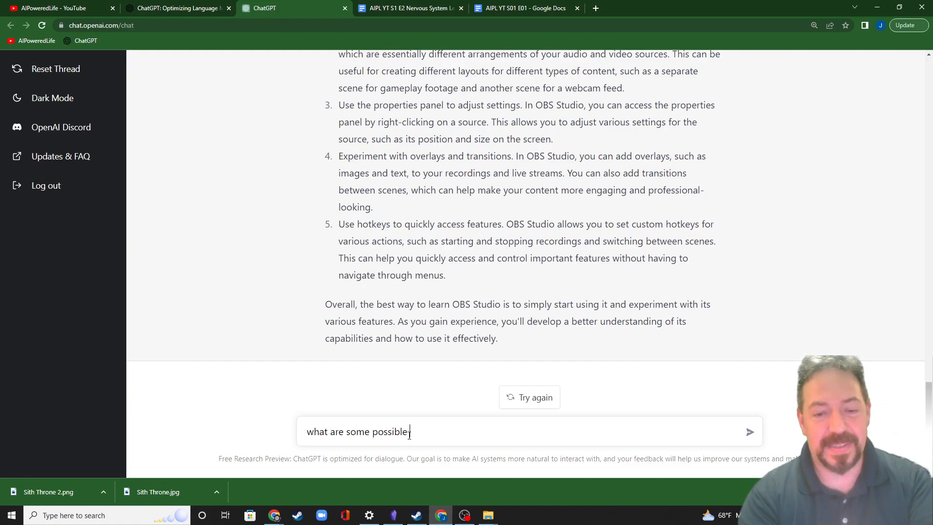
type("youtube channel names for")
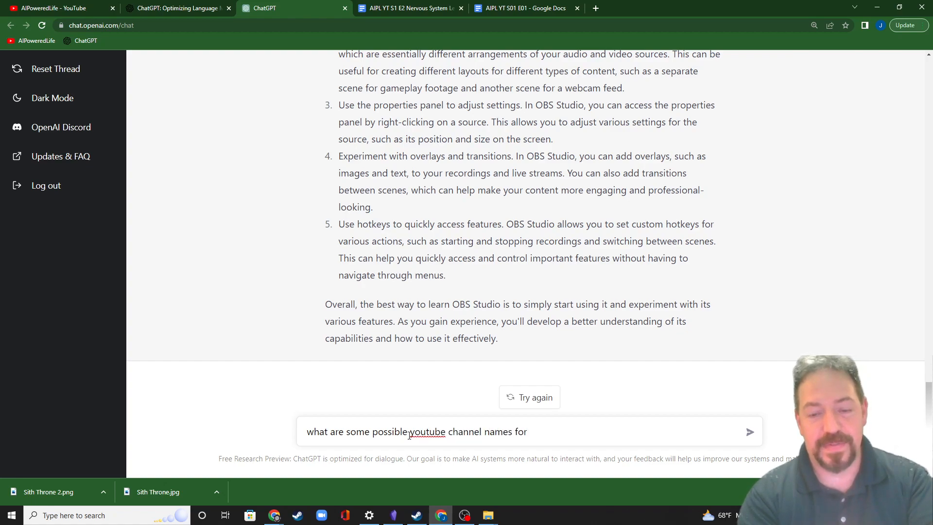
type("themed wit")
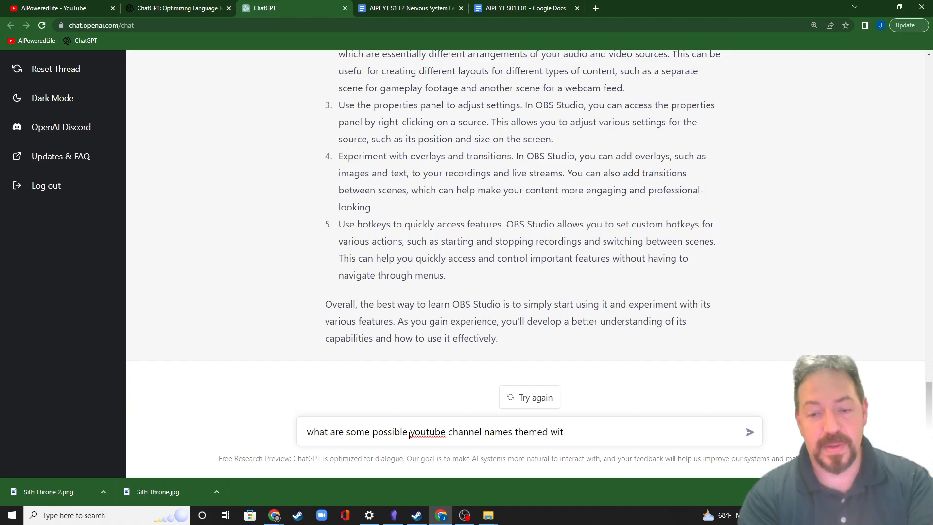
type("h AI and")
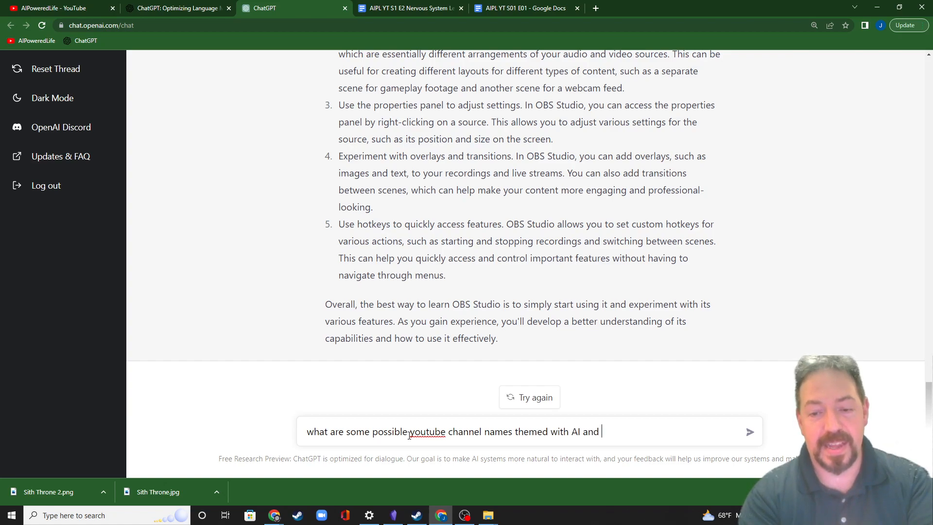
type("teach")
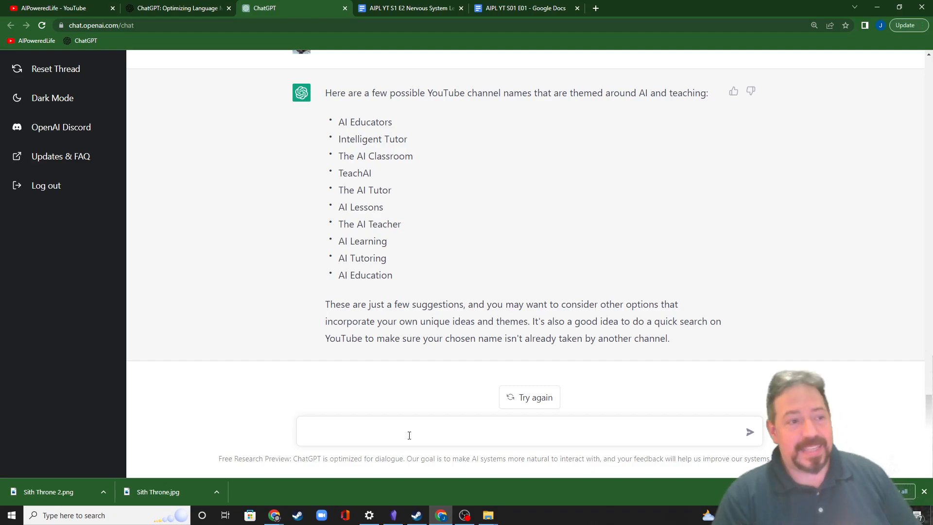
left_click(409, 430)
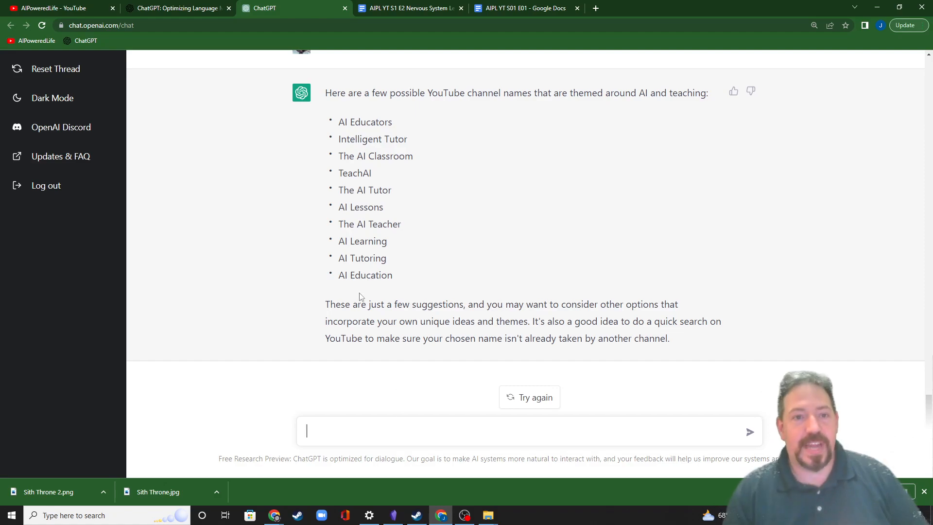
mouse_move(381, 202)
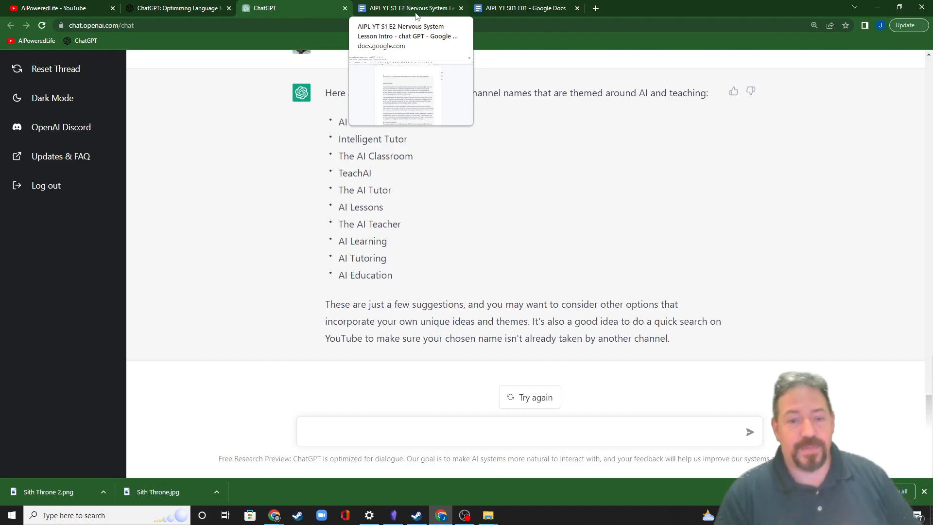
Step: Switch to the party reminder document in Google Docs and scroll through it
left_click(527, 8)
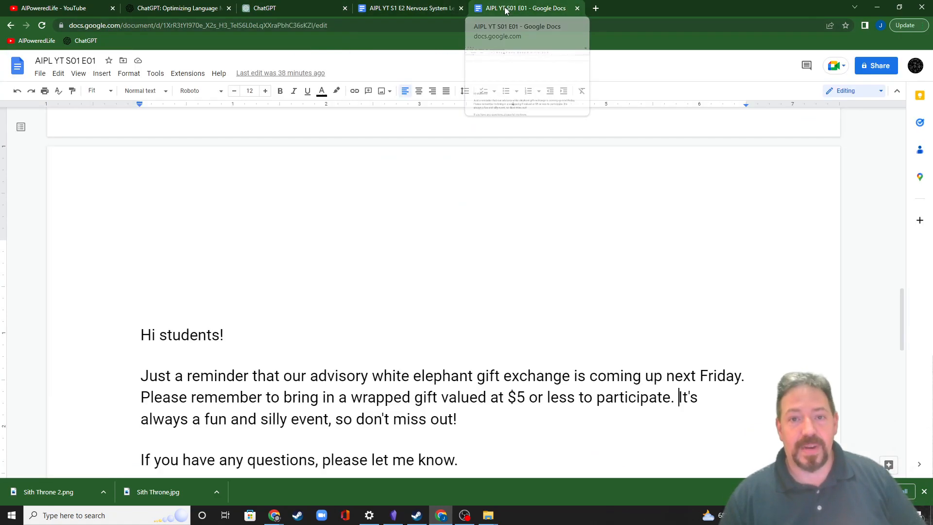
scroll("down", 3)
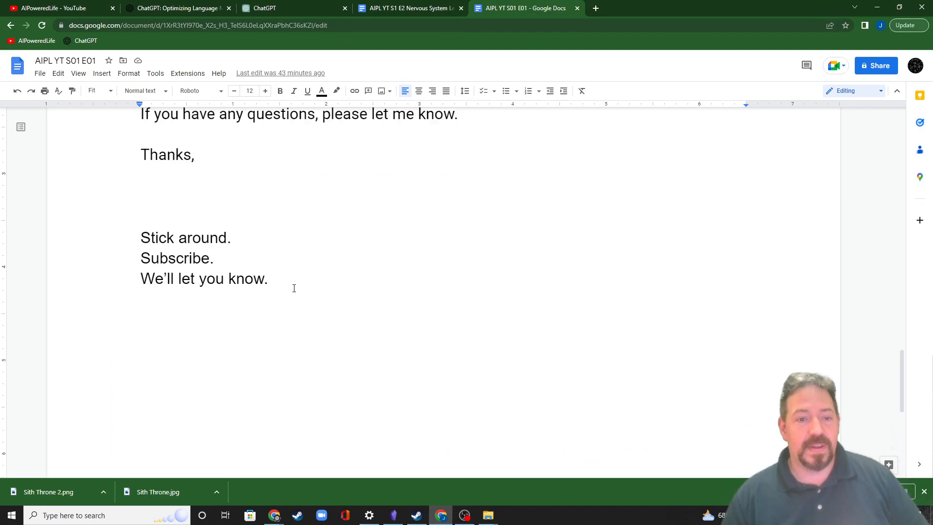